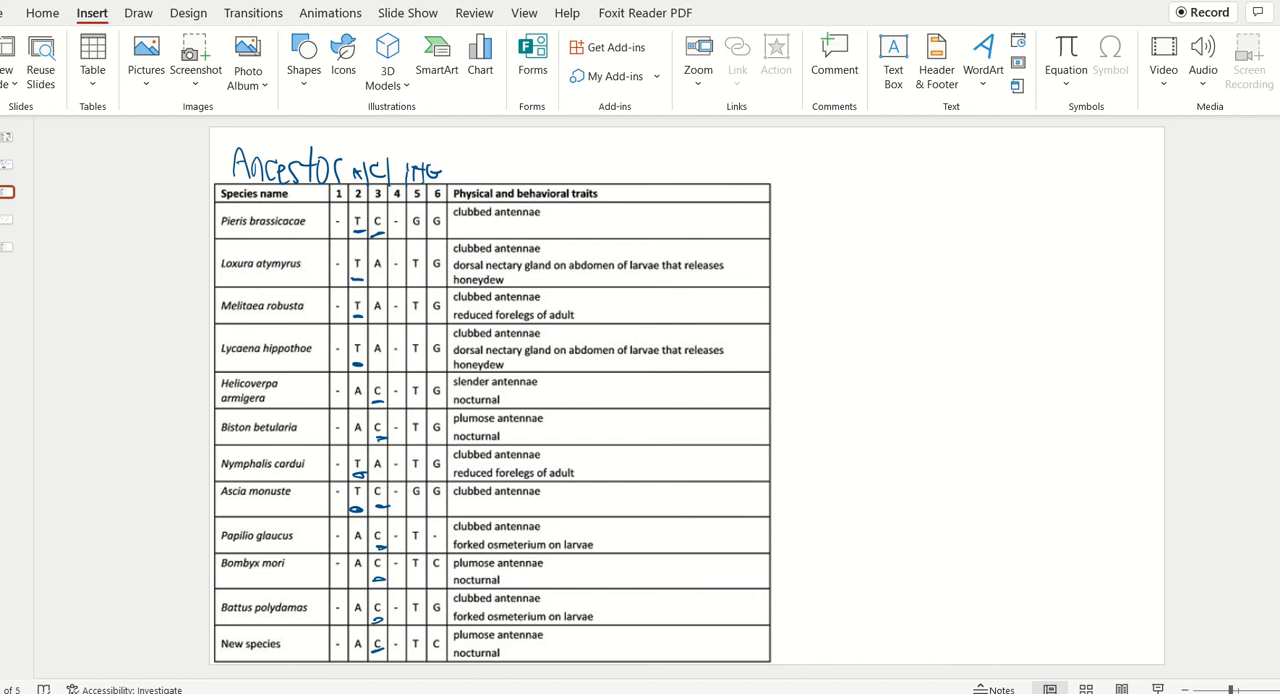
# - Ink the ancestor's four-letter base sequence 'ATEG' at the tree root
pyautogui.click(524, 12)
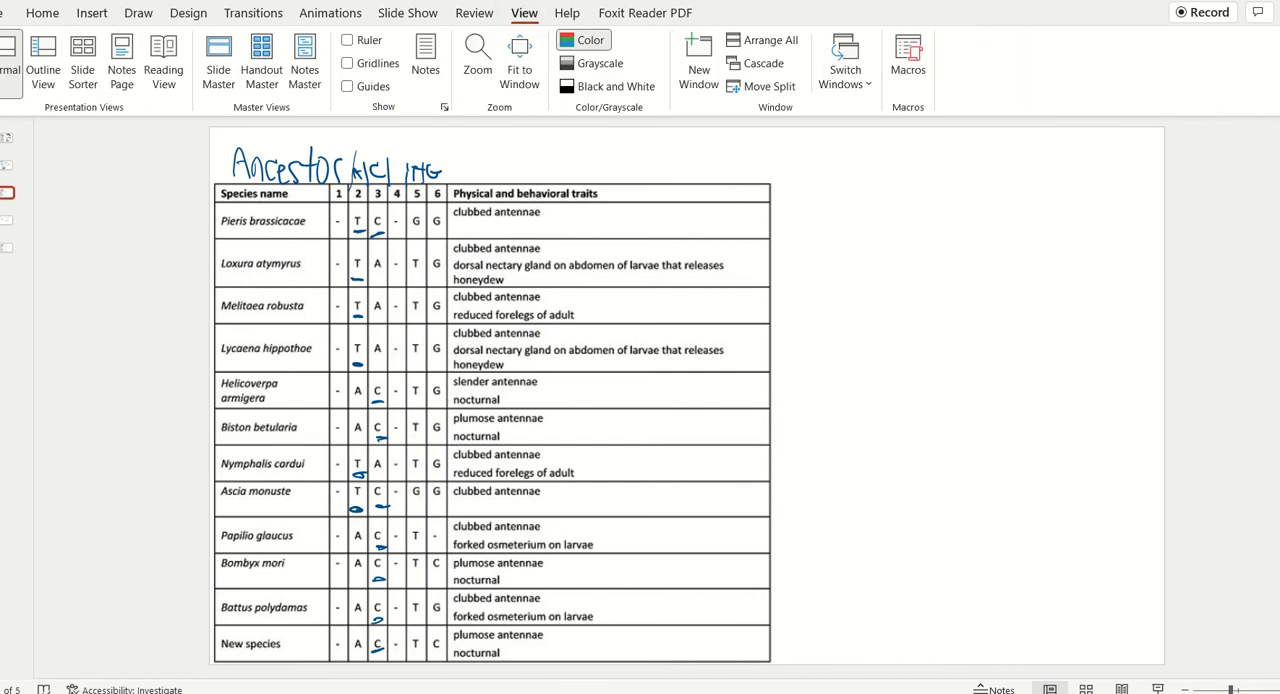
pyautogui.click(138, 12)
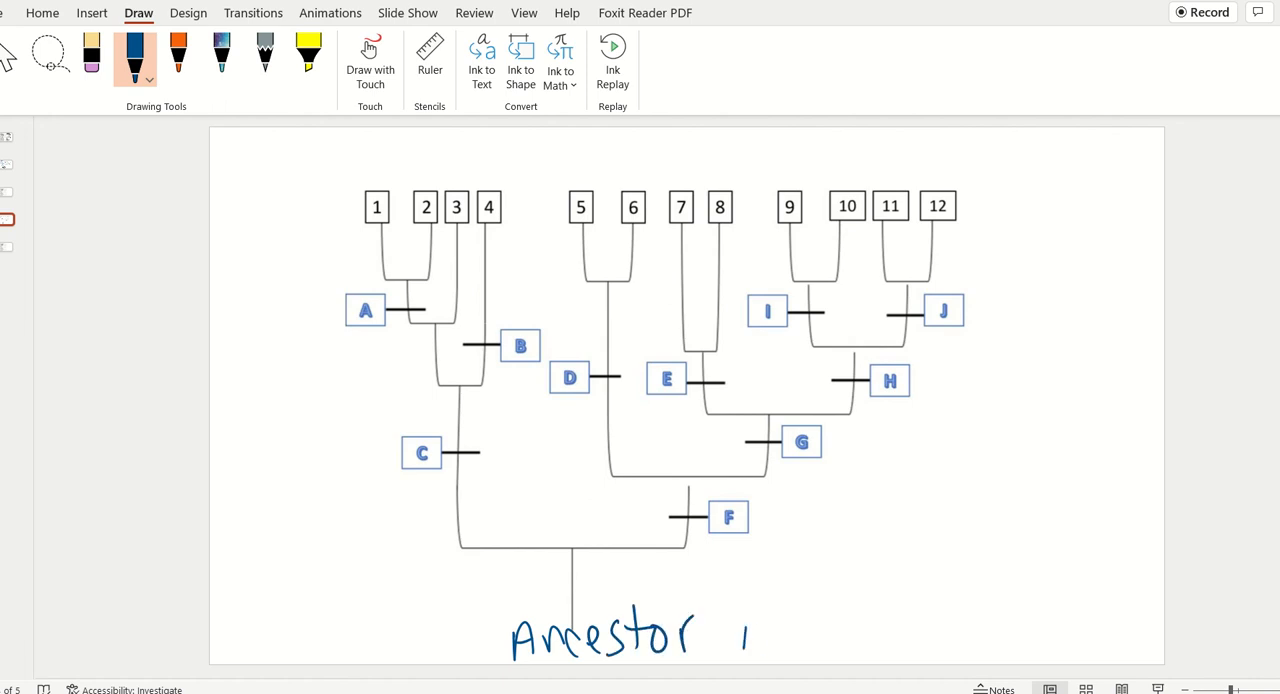
pyautogui.moveTo(744, 636); pyautogui.dragTo(850, 640)
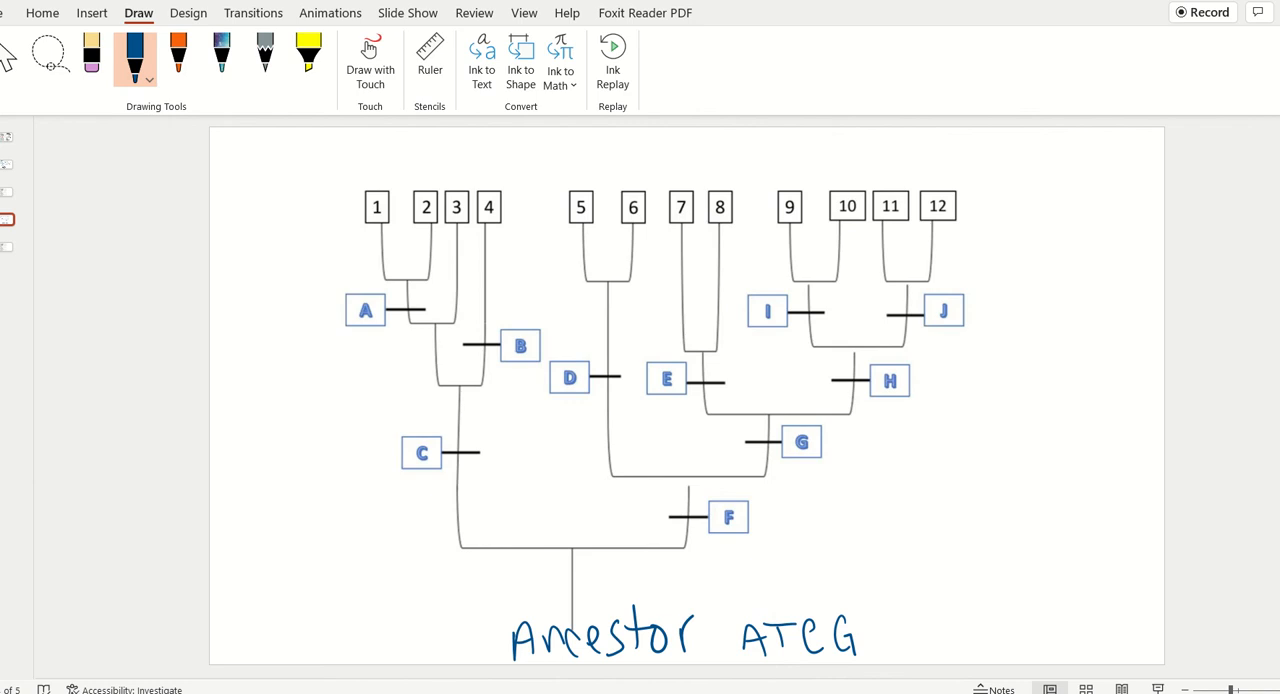
# - Circle tips 1–4 as a group and write a circled 3 beside branch C
pyautogui.moveTo(520, 176); pyautogui.dragTo(572, 550)
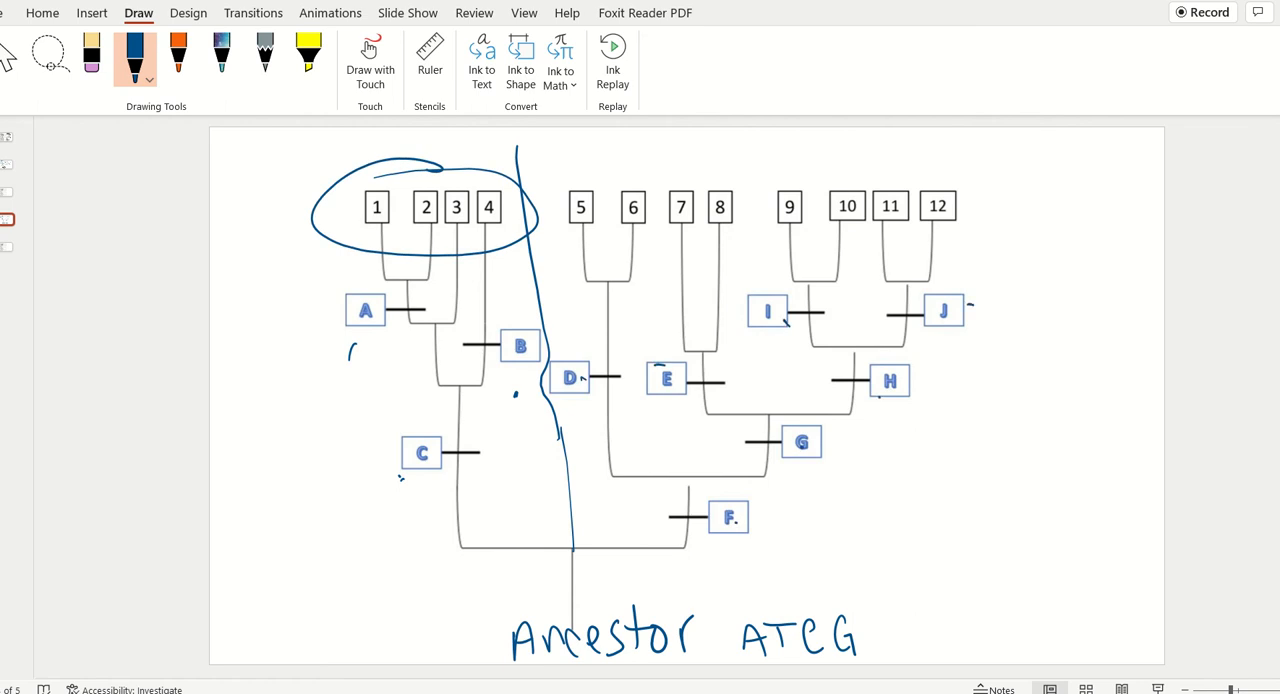
pyautogui.moveTo(330, 416); pyautogui.dragTo(344, 490)
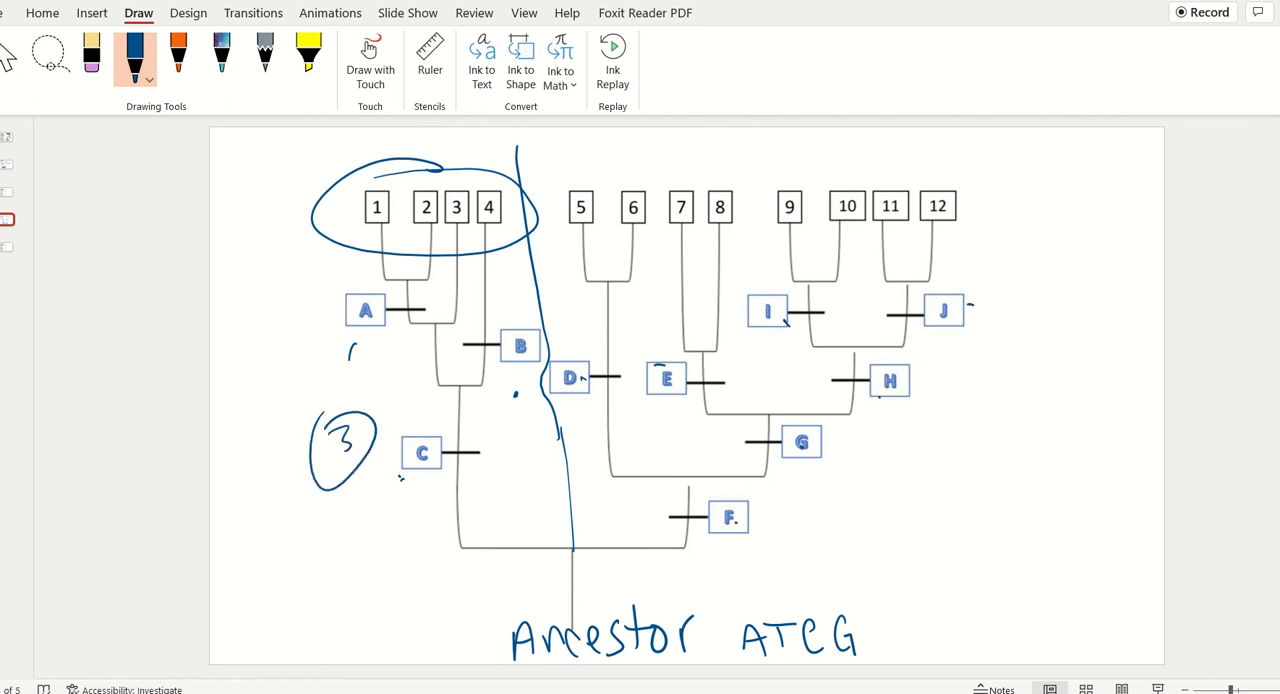
pyautogui.moveTo(850, 430); pyautogui.dragTo(900, 510)
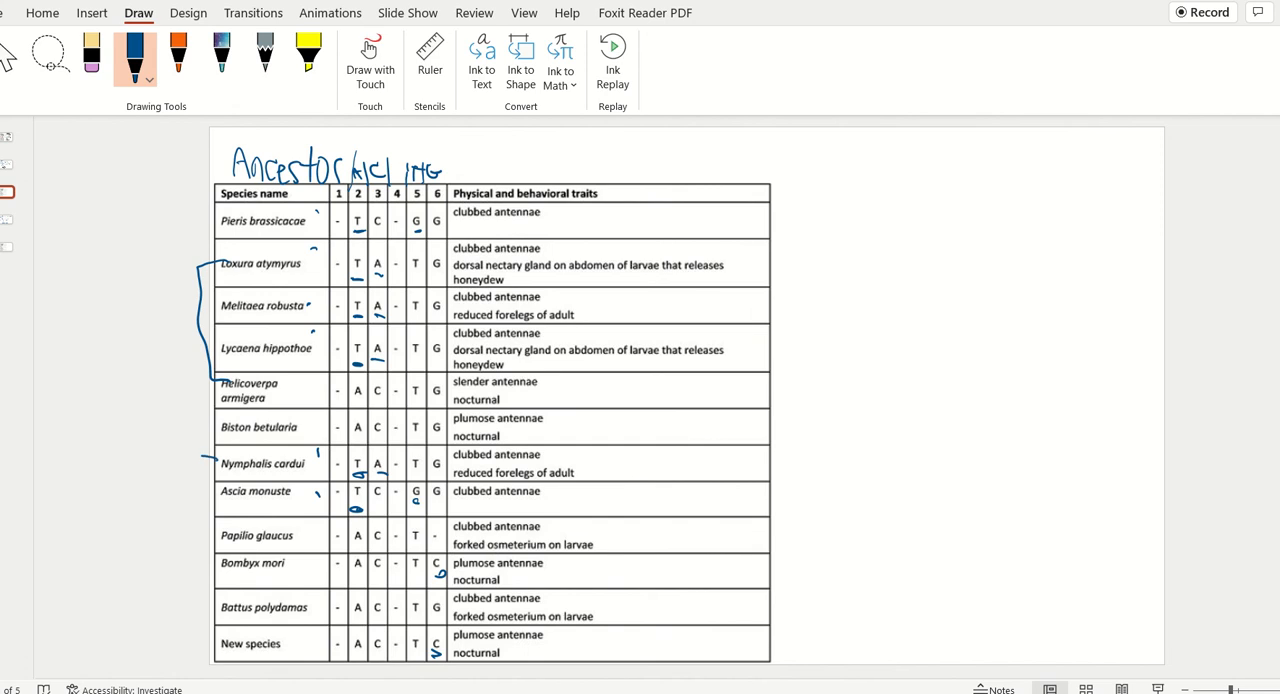
# - Mark Nymphalis cardui and Pieris brassicae with ink in the species table
pyautogui.moveTo(196, 464); pyautogui.dragTo(216, 452)
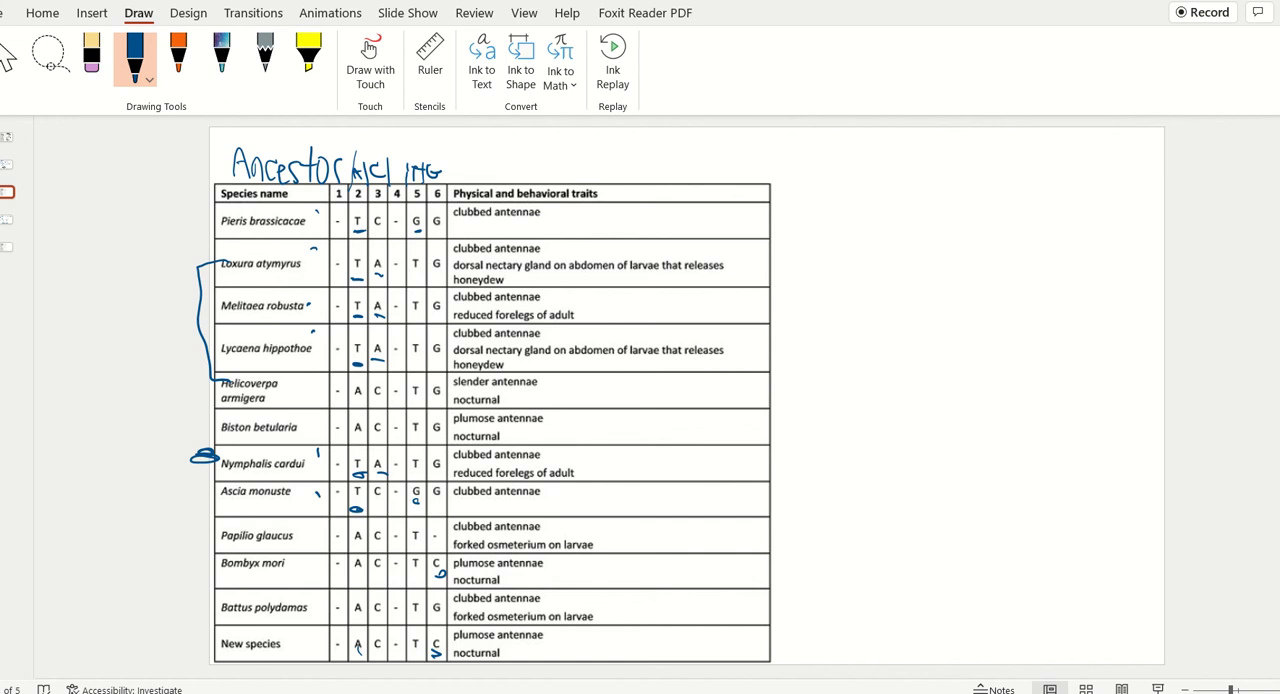
pyautogui.moveTo(180, 500); pyautogui.dragTo(220, 502)
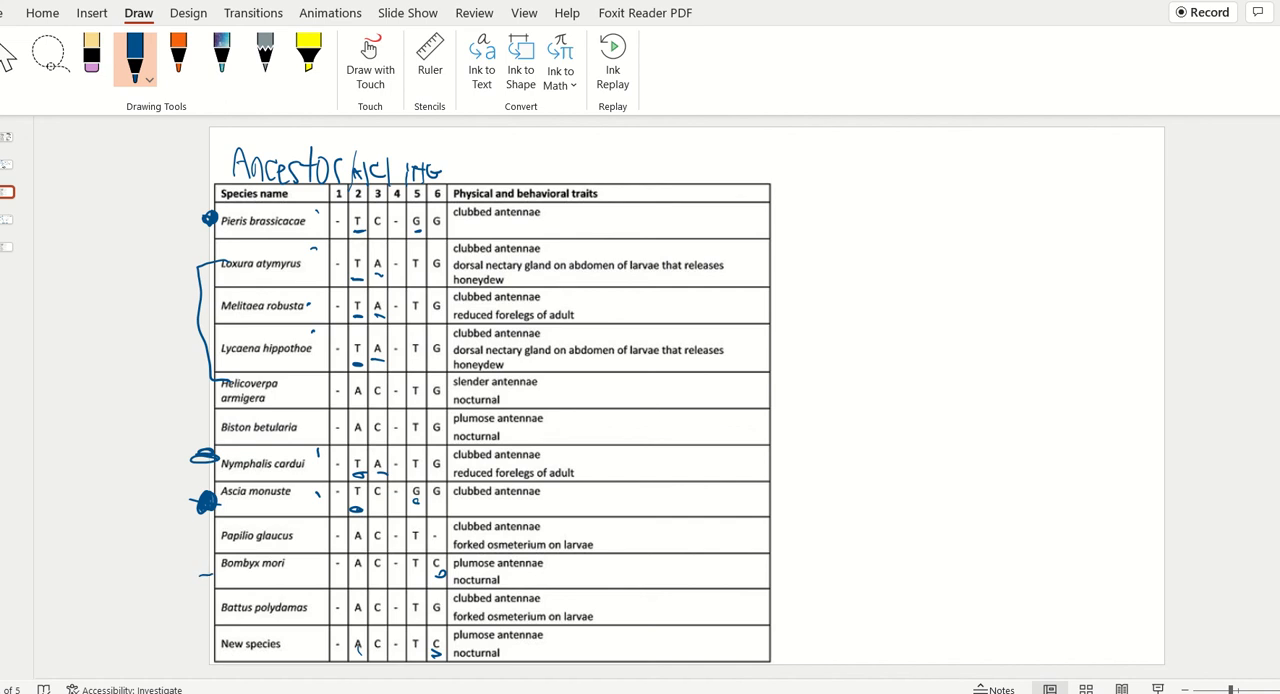
# - Add an ink mark beside New species in the trait table
pyautogui.moveTo(196, 644); pyautogui.dragTo(216, 640)
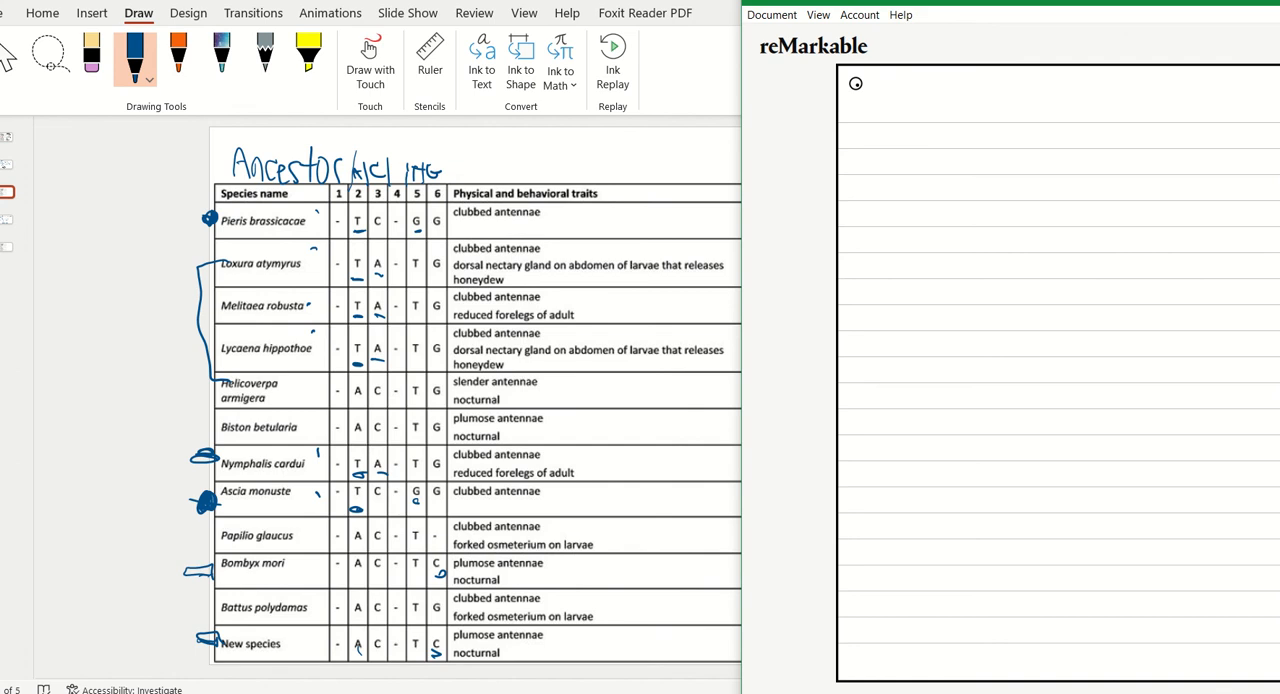
# - Head the notes 'Trait commonalities' and 'Species' with a vertical divider between the columns
pyautogui.write('P')
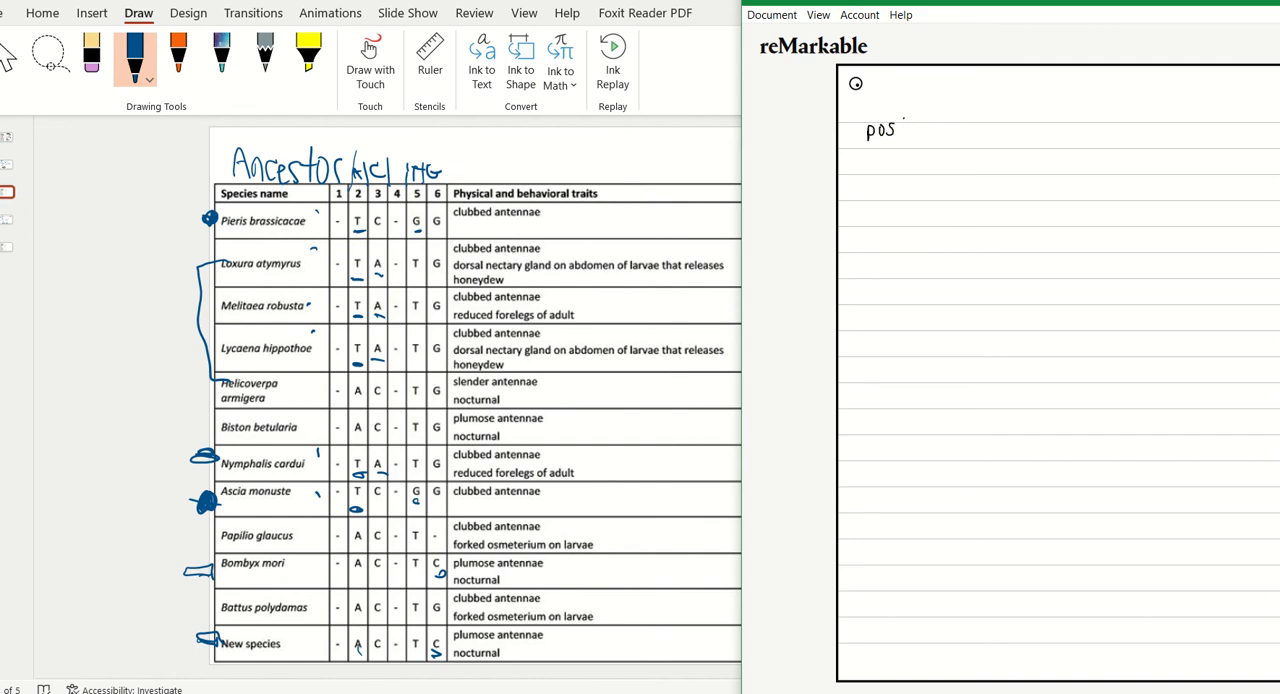
pyautogui.write("'s # 2 A → T")
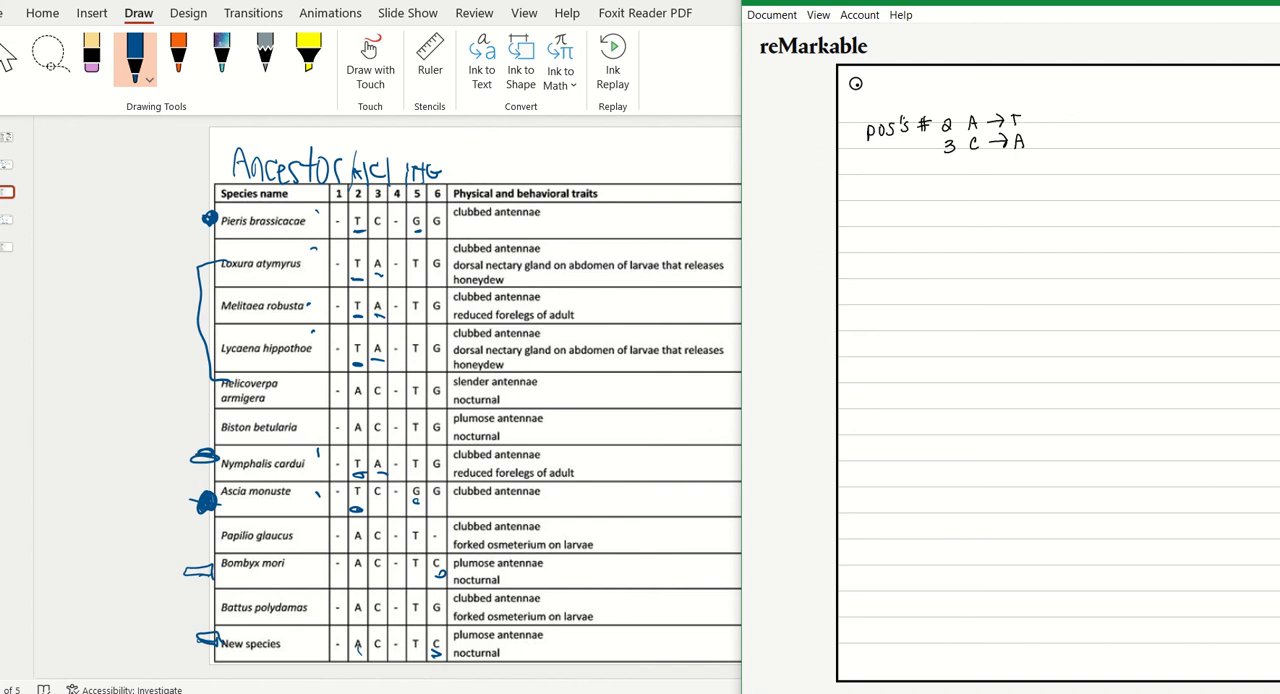
pyautogui.write('cn')
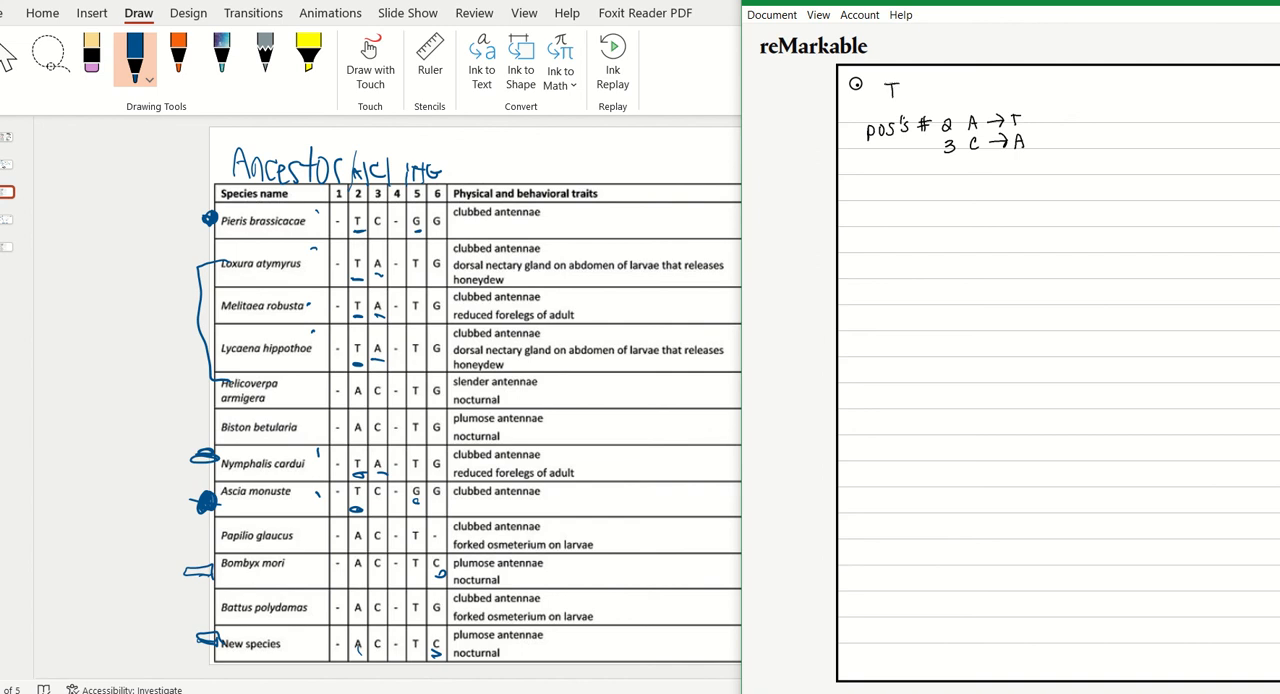
pyautogui.write('rait c')
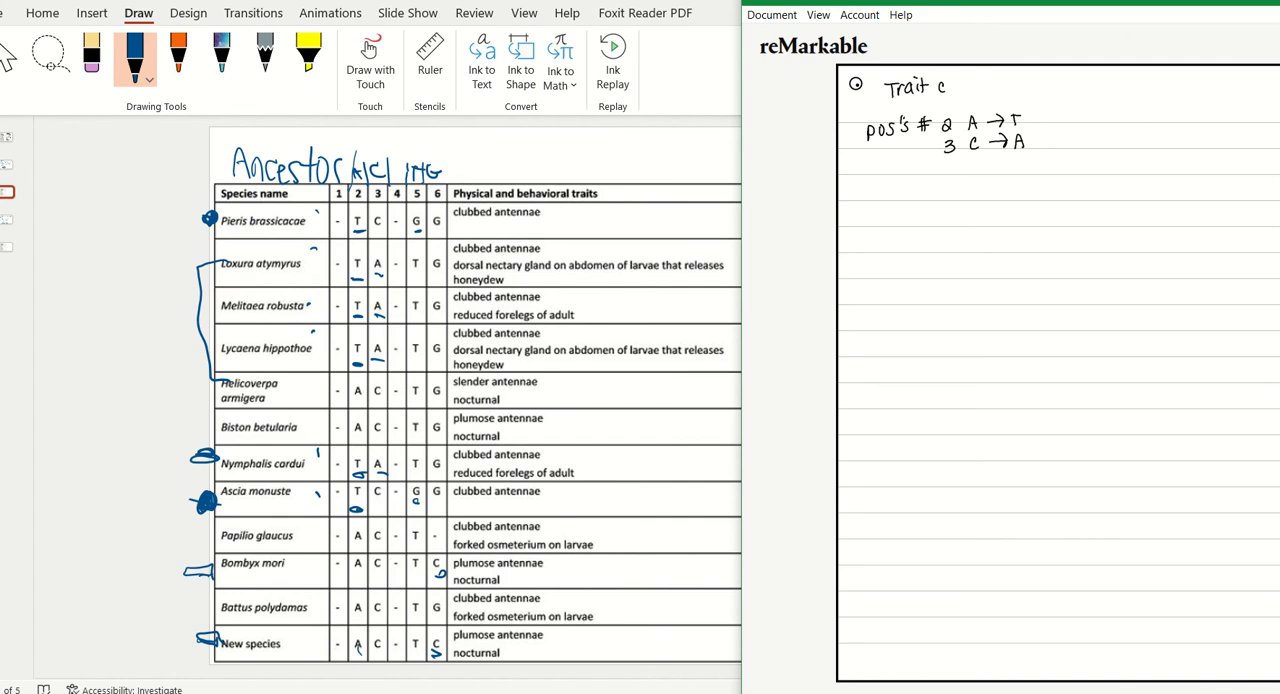
pyautogui.write('ommon')
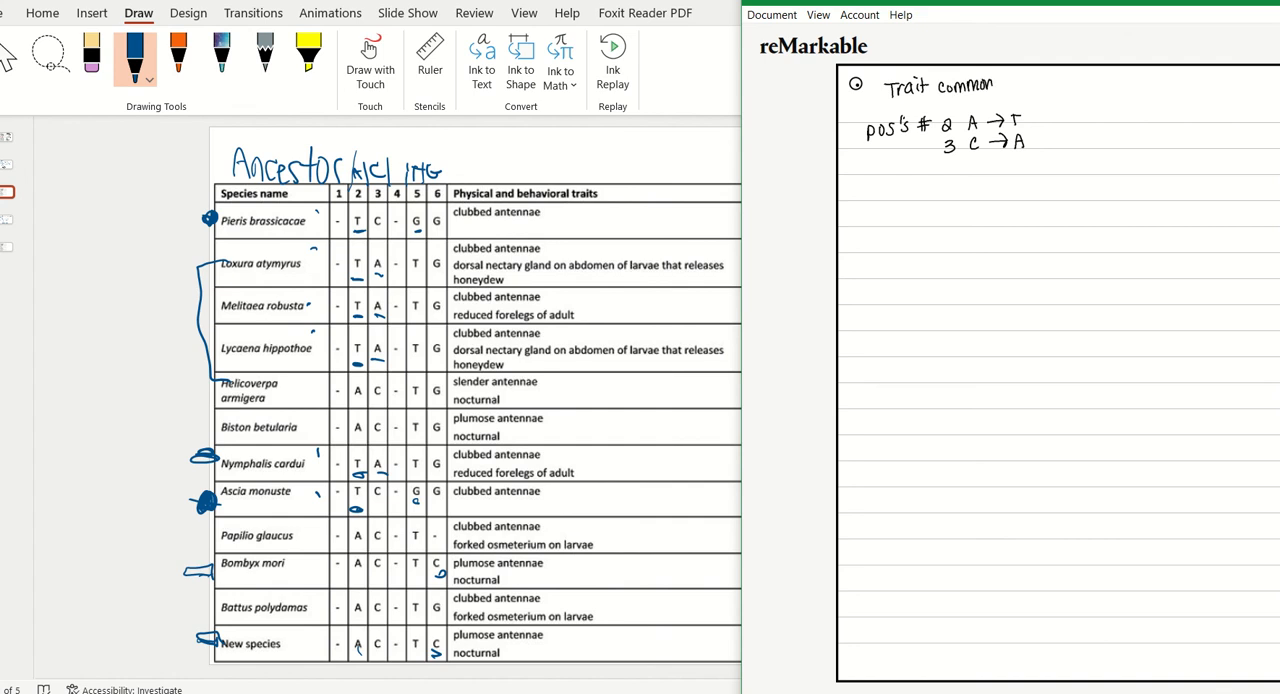
pyautogui.write('alities')
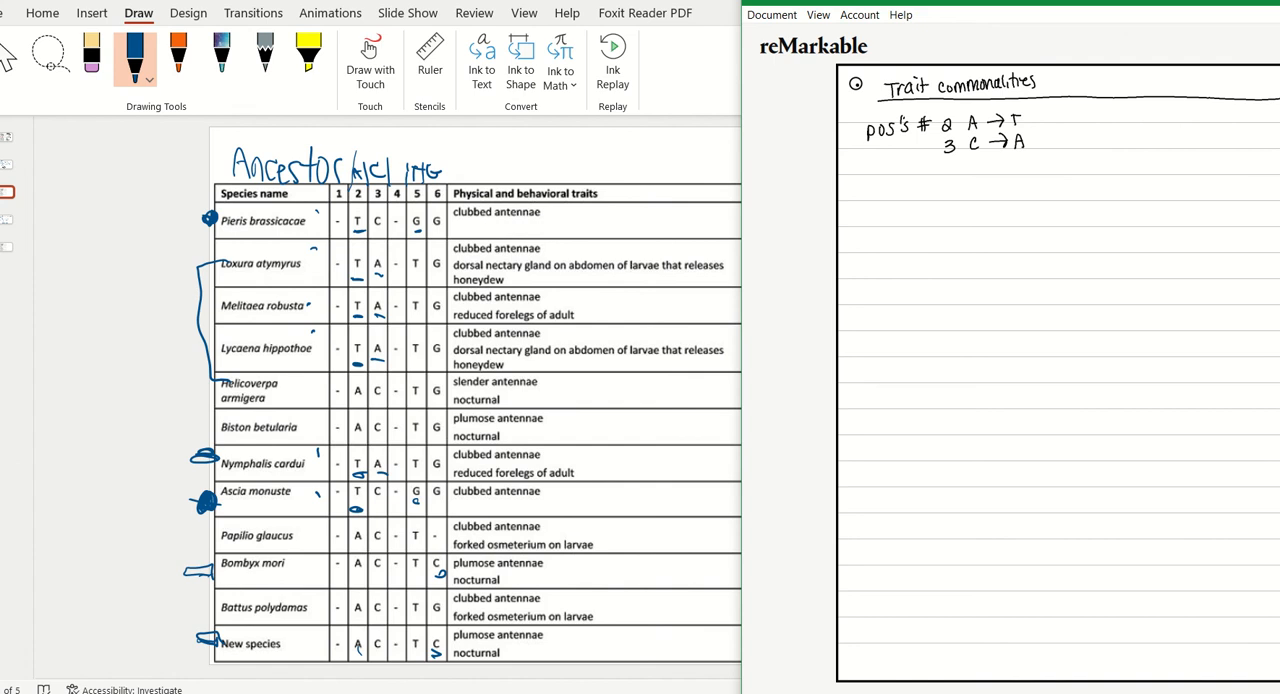
pyautogui.moveTo(1062, 76); pyautogui.dragTo(1062, 404)
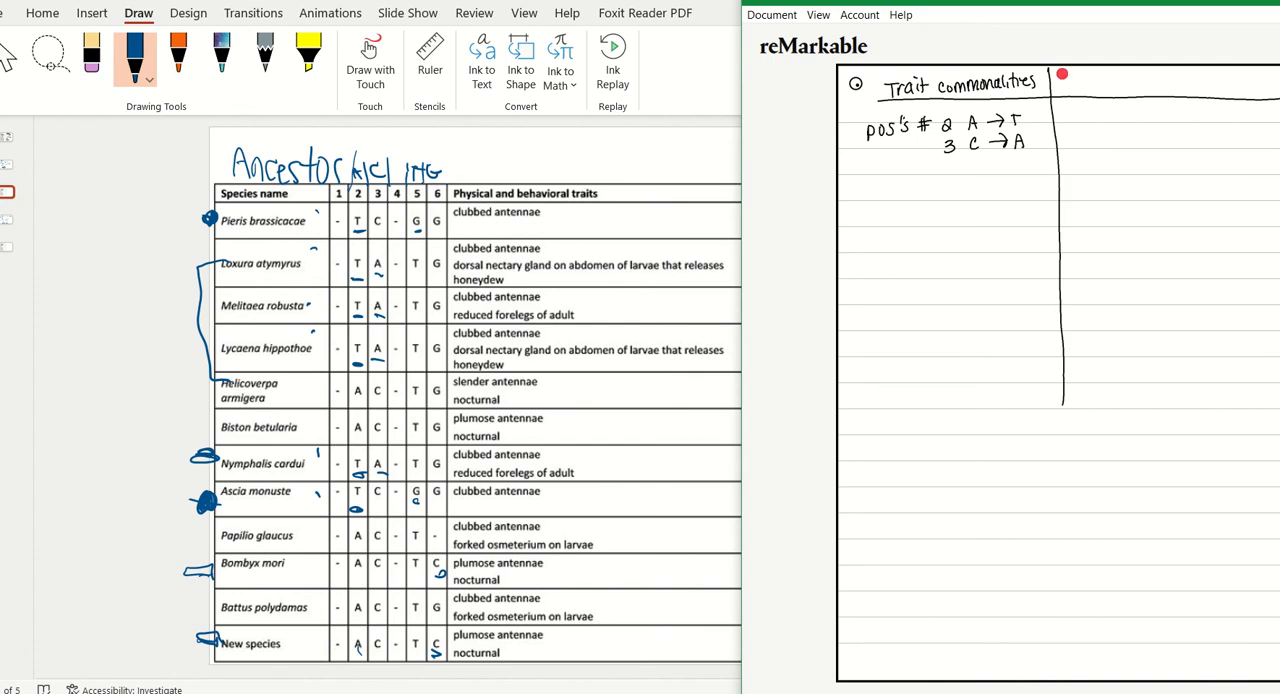
pyautogui.write('Species')
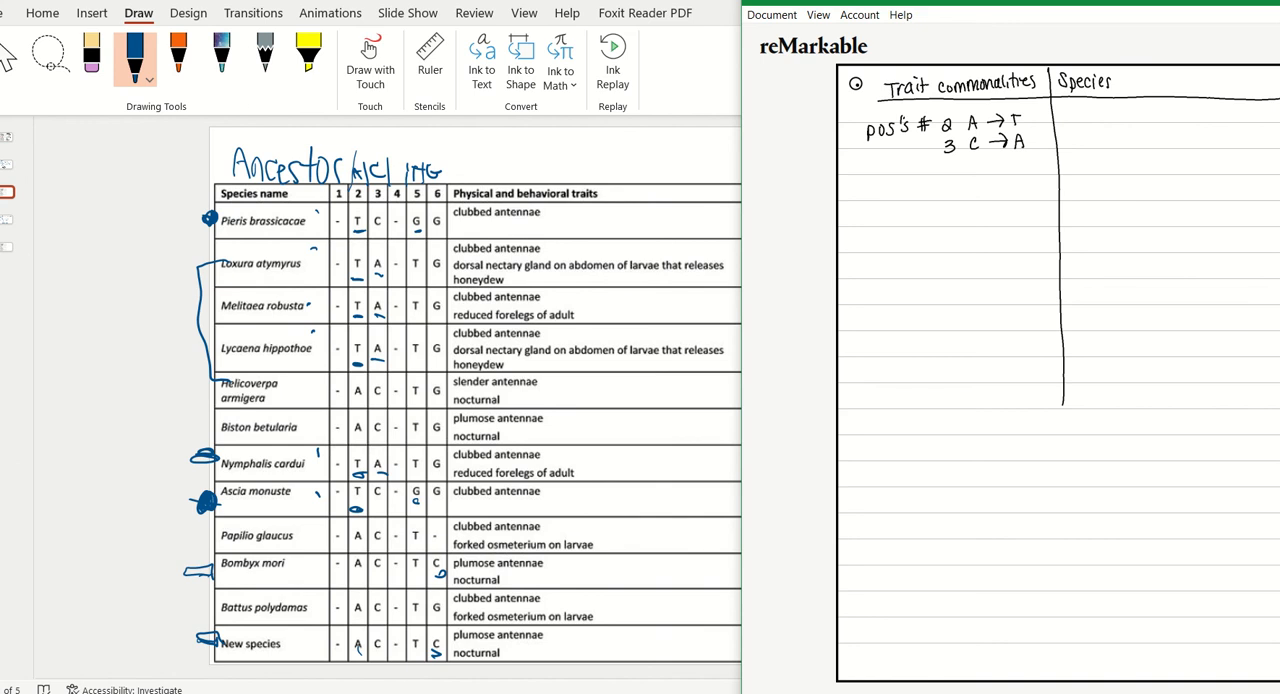
# - List L. atymyrus, M. robusta, L. hippothoe and N. cardui in the Species column
pyautogui.write('L. atymyrus')
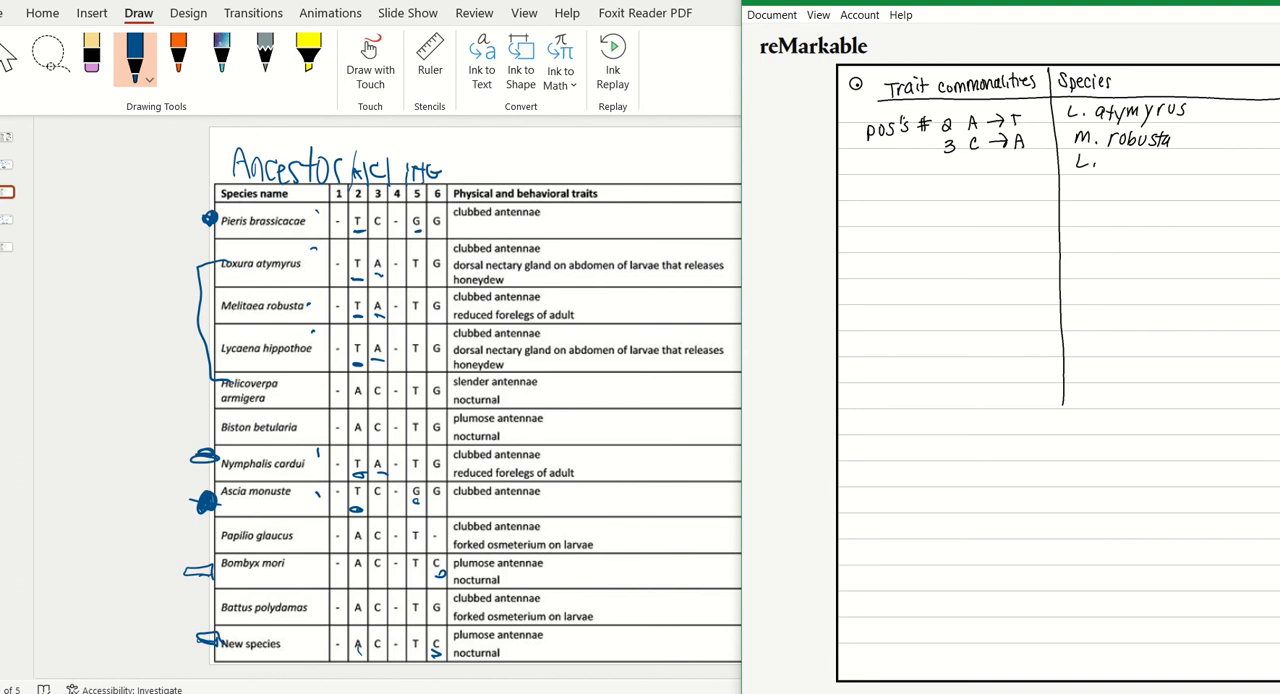
pyautogui.write('hippothoe')
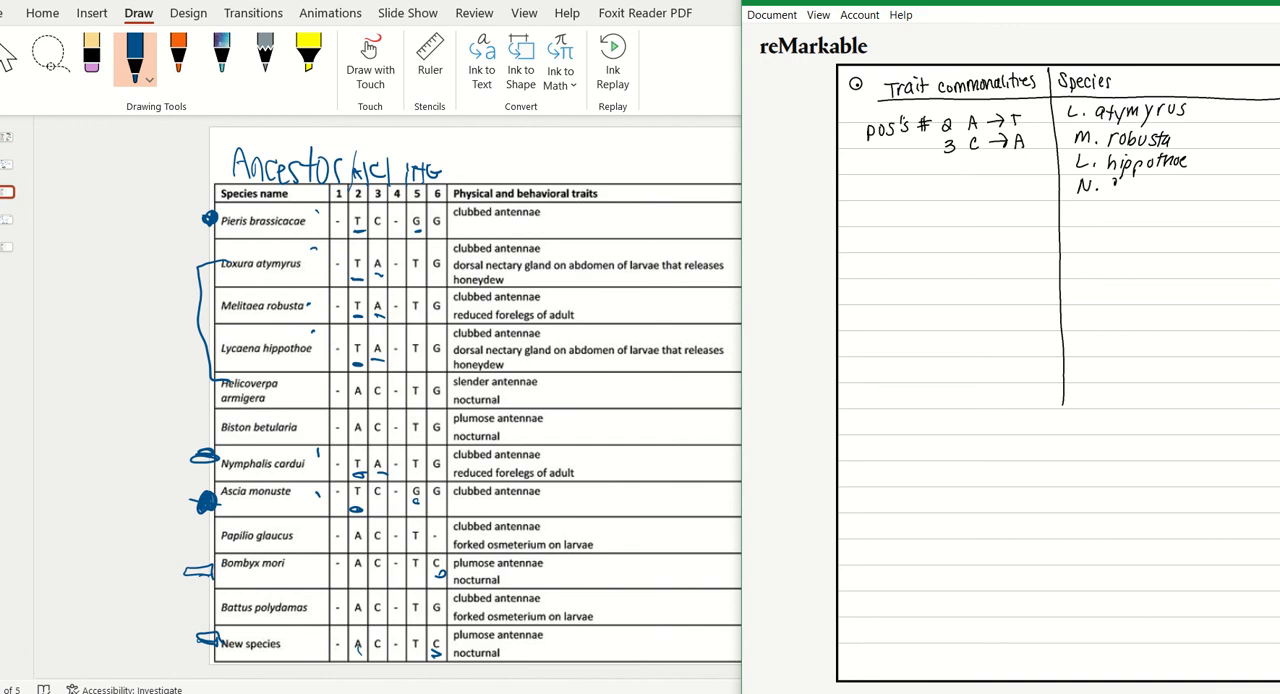
pyautogui.write('cardui')
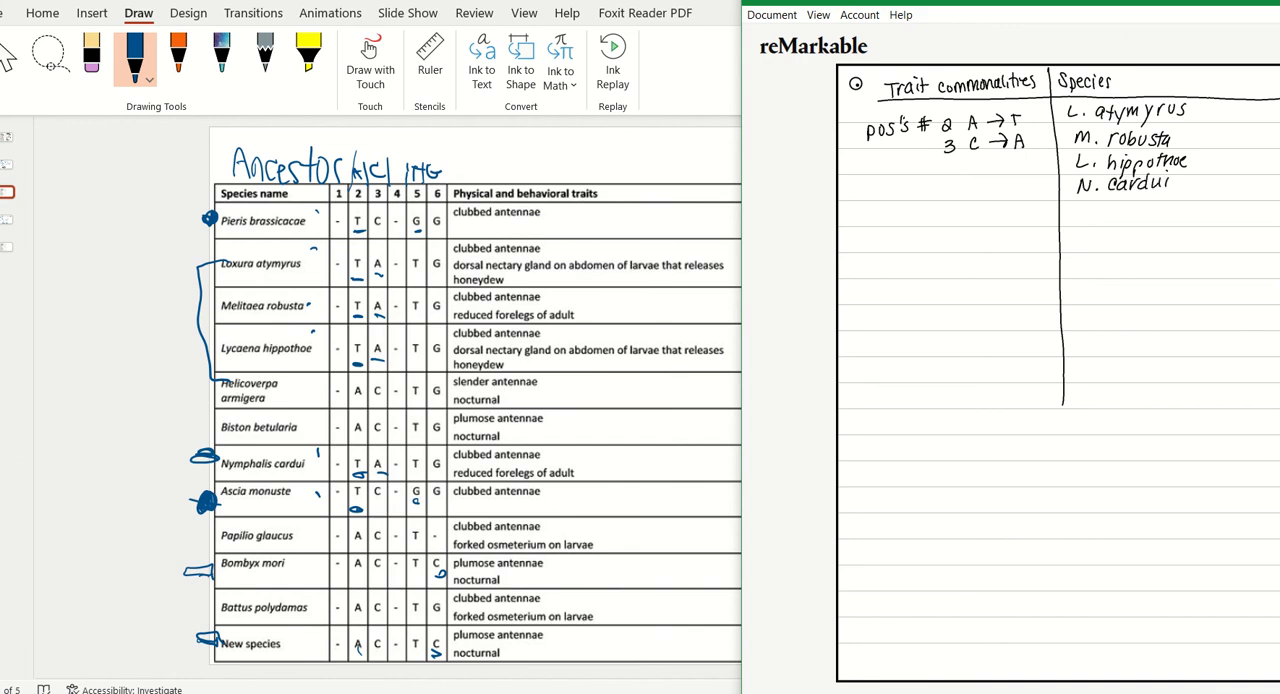
# - Draw a row divider and start the second row with positions 2 A→T, 5 T→G and its species
pyautogui.moveTo(852, 216); pyautogui.dragTo(1258, 204)
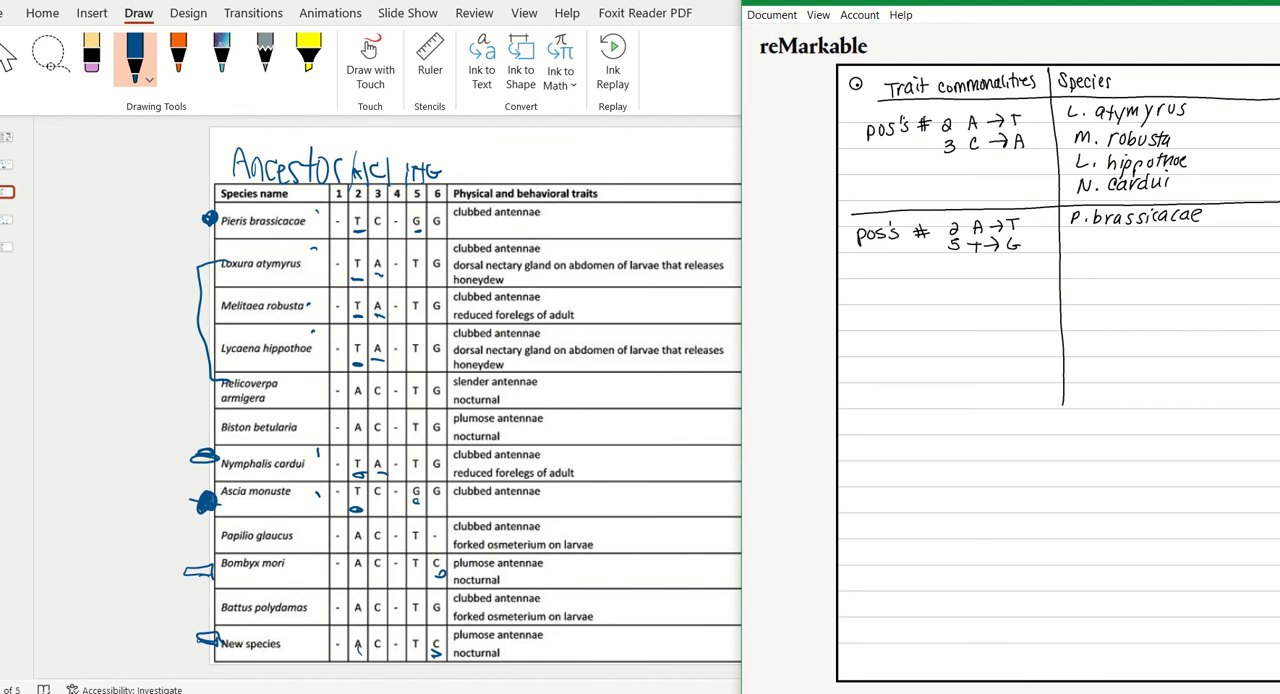
pyautogui.write('A. monuste')
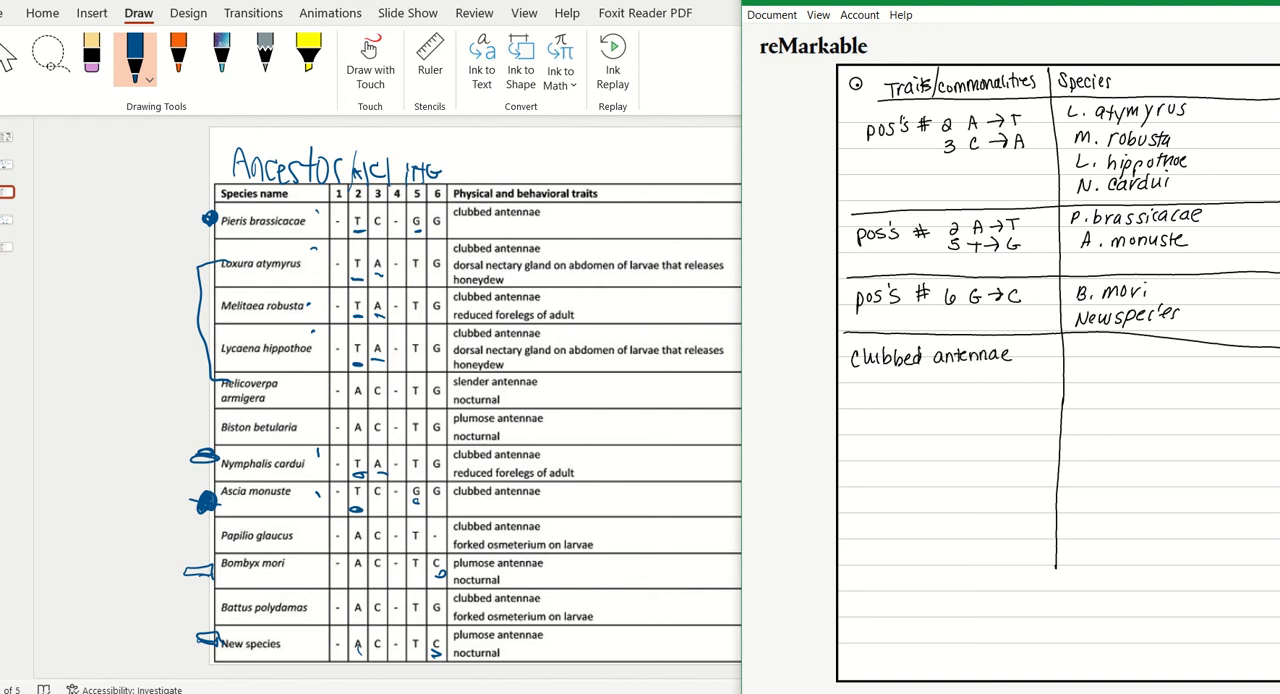
# - Write P. brassicae, L. atymyrus, N. cardui, A. monuste and B. polydamas into the species rows
pyautogui.write('P. brassicacae')
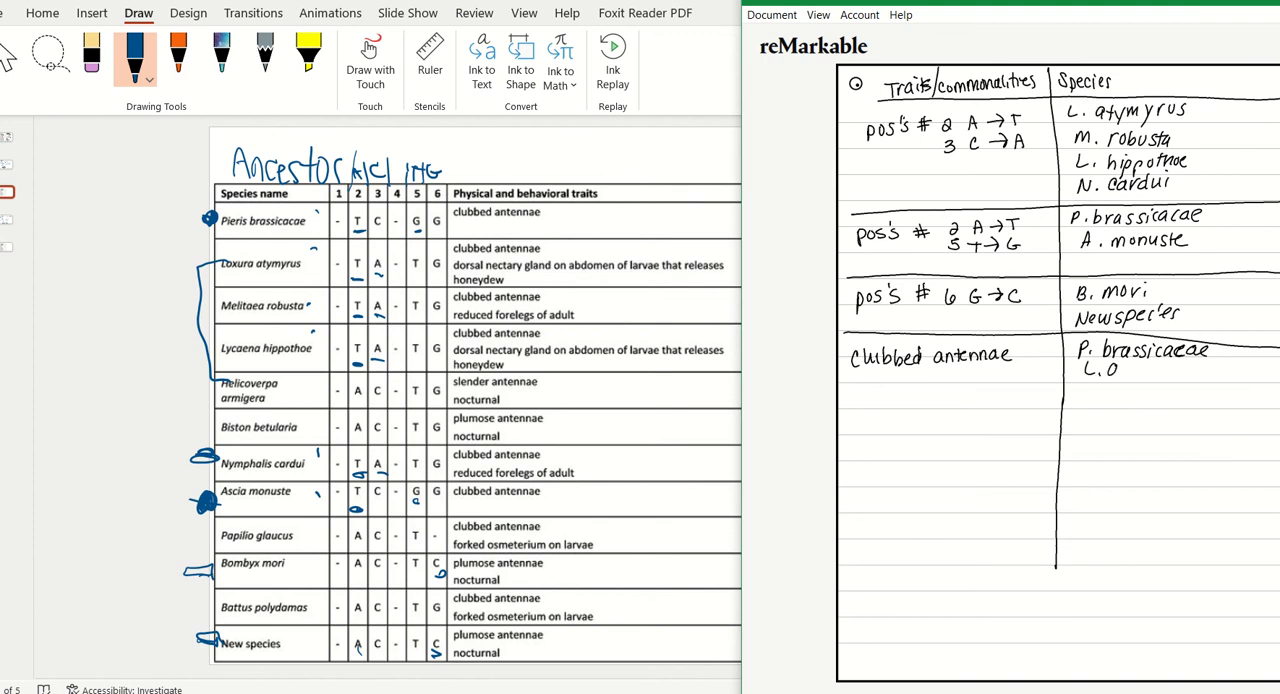
pyautogui.write('atymyrus')
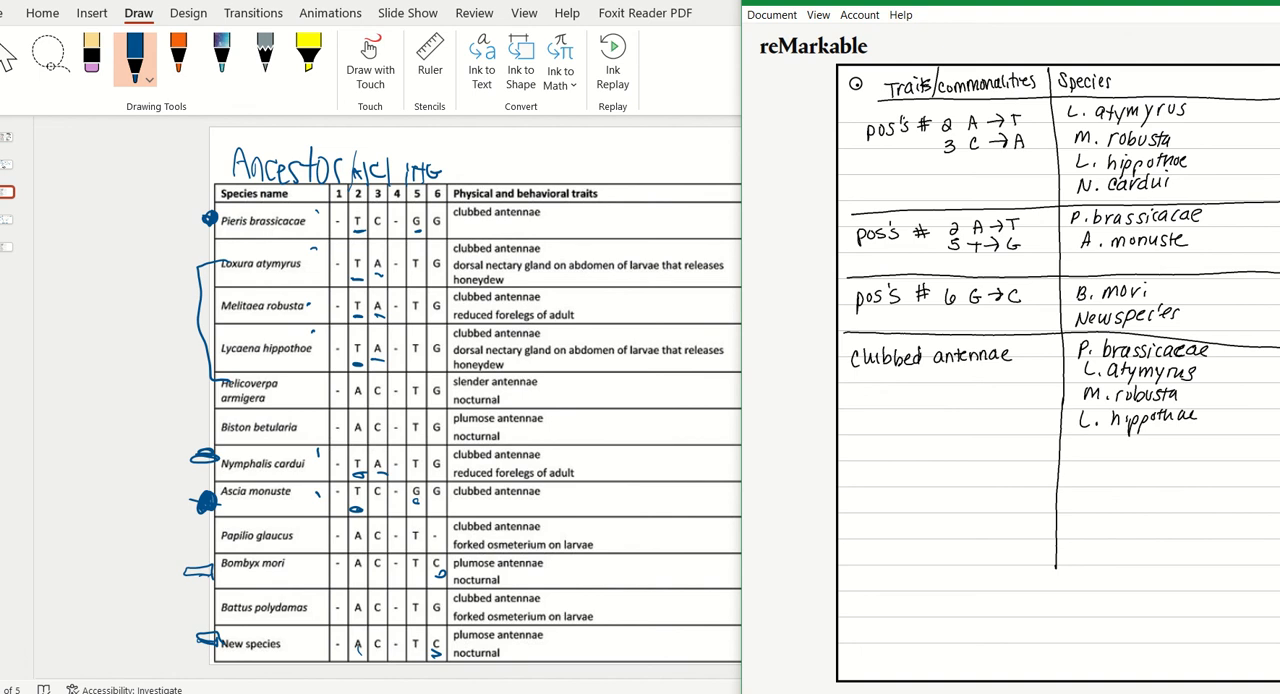
pyautogui.write('N. cardui')
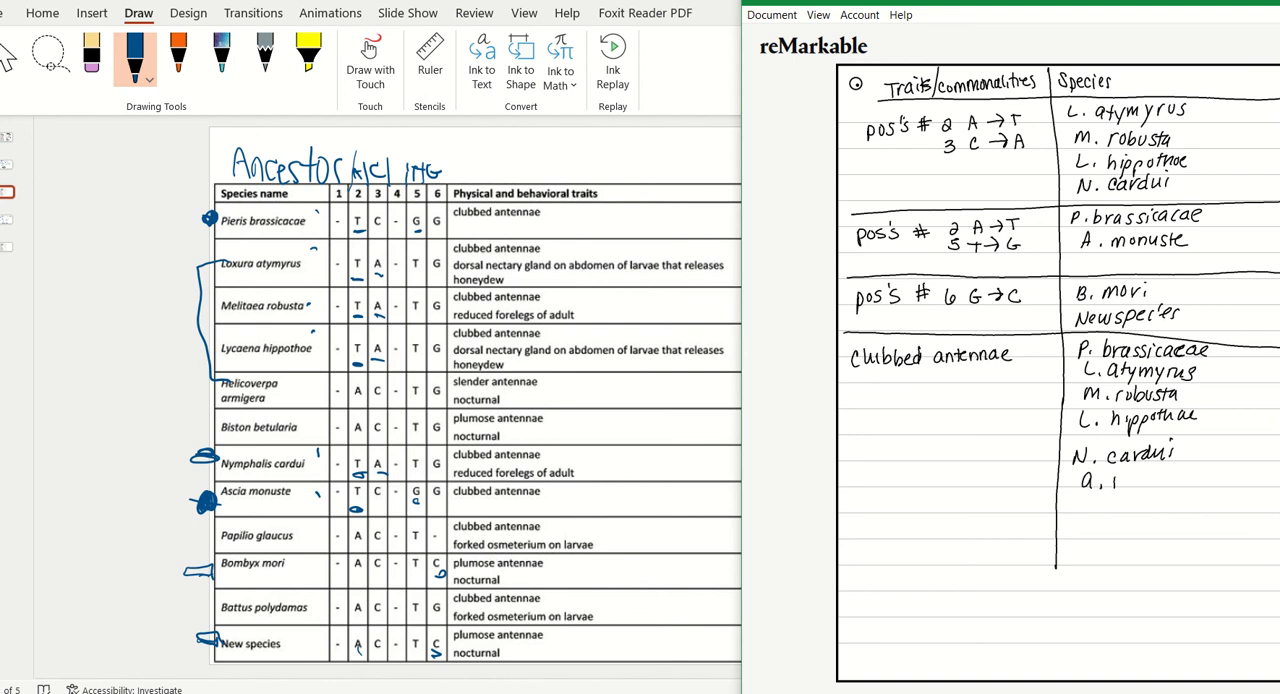
pyautogui.write('monuste')
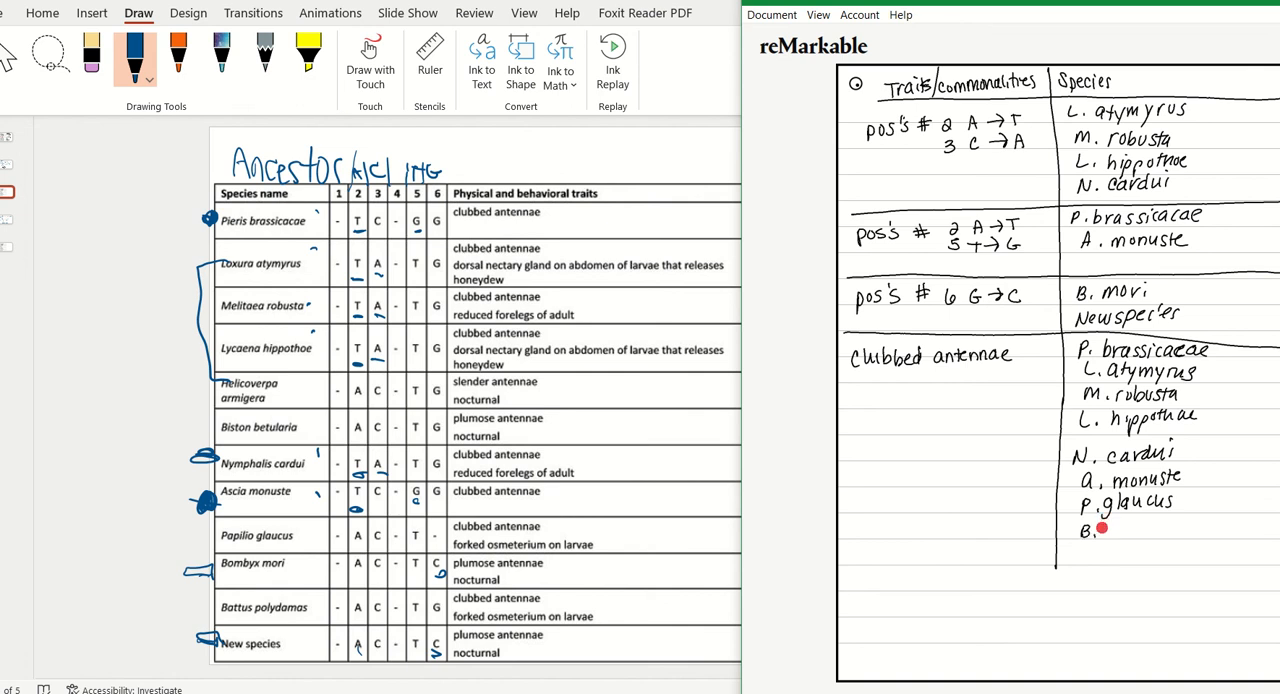
pyautogui.write('polydamos')
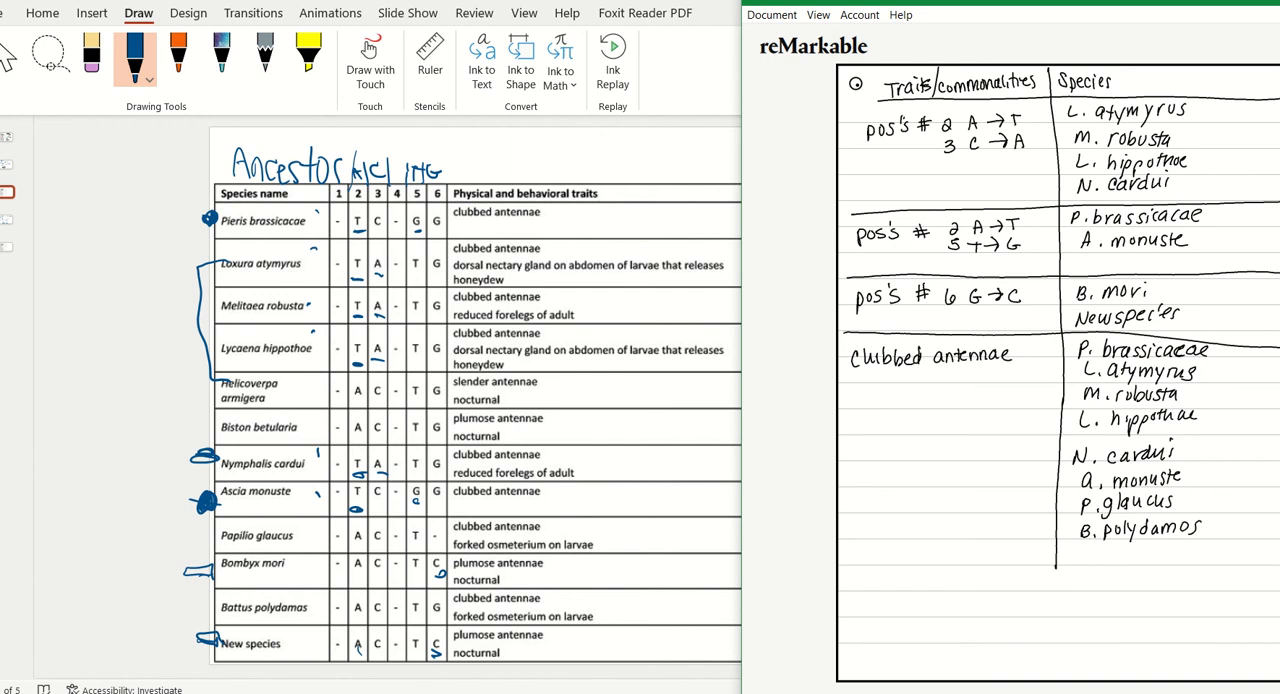
# - Add a plumose antennae row below a new divider listing B. betularia, B. mori and New species
pyautogui.moveTo(836, 548); pyautogui.dragTo(1270, 552)
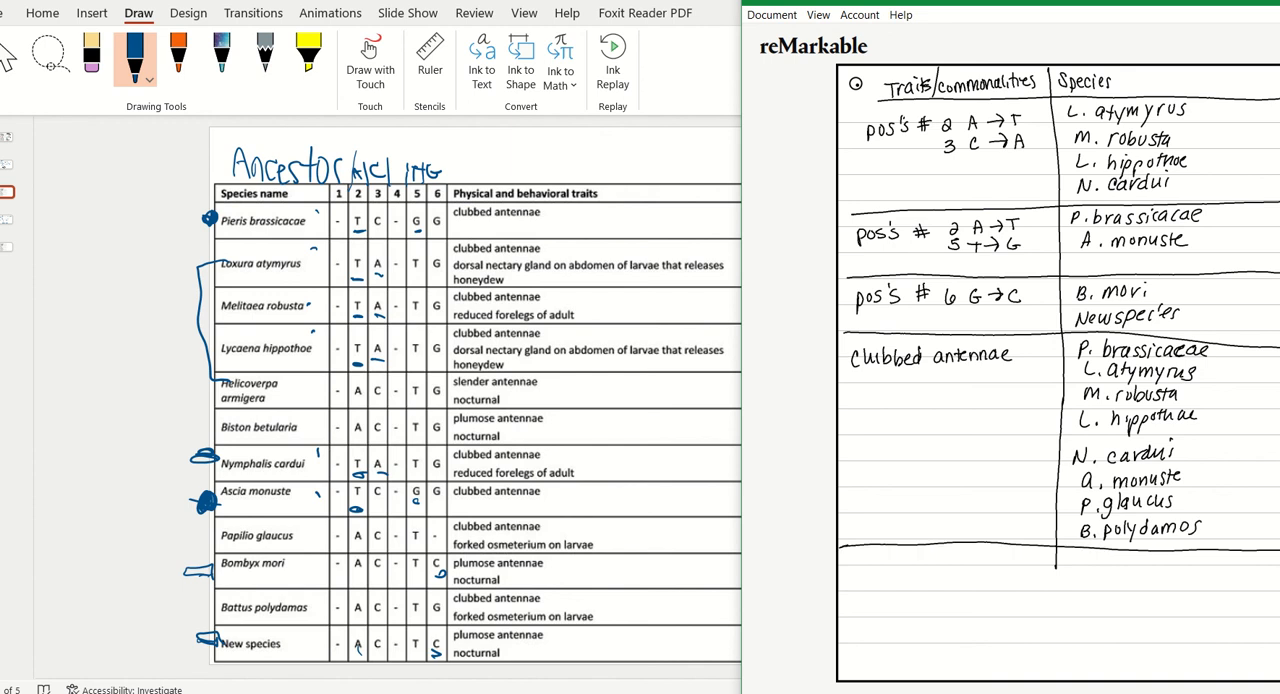
pyautogui.click(1052, 564)
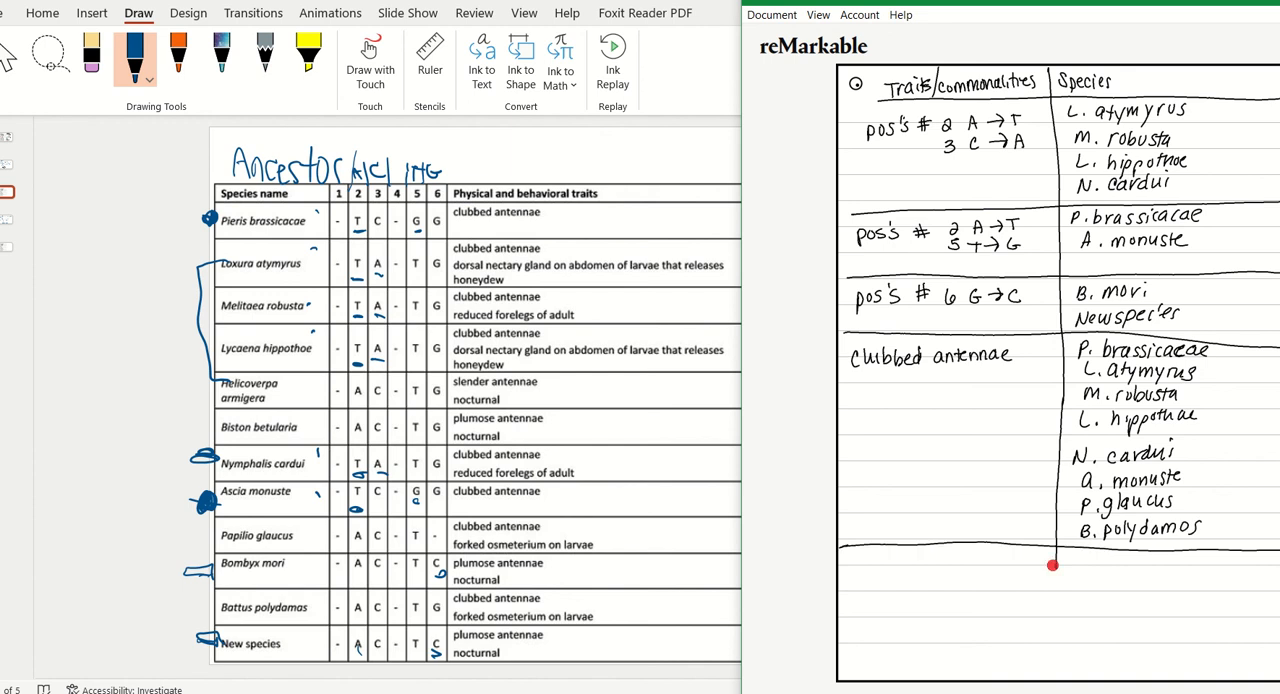
pyautogui.moveTo(1052, 564); pyautogui.dragTo(1072, 680)
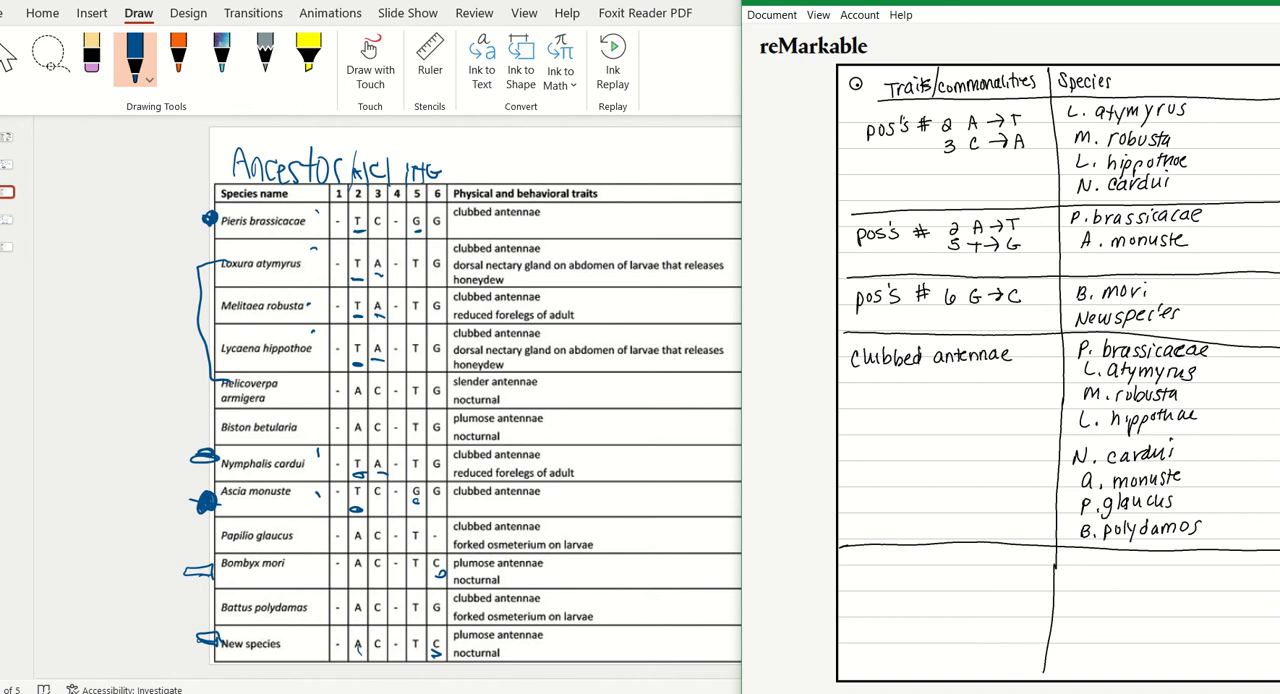
pyautogui.write('pumi')
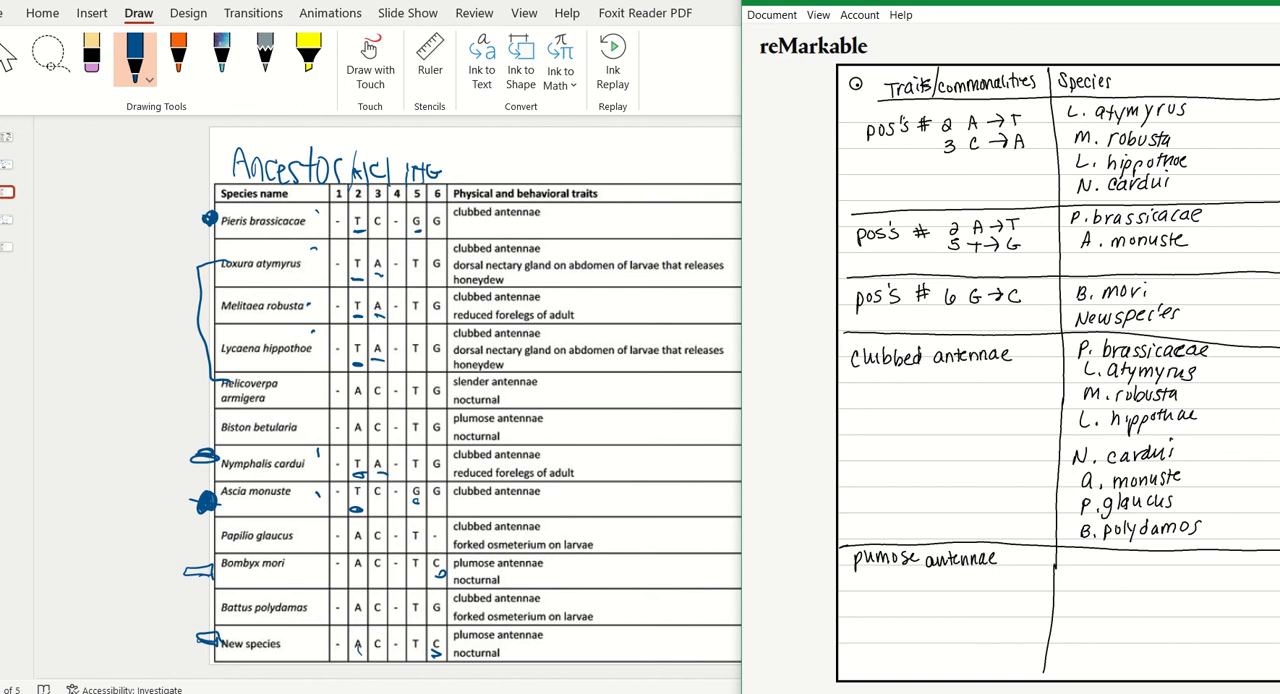
pyautogui.write('B. bel')
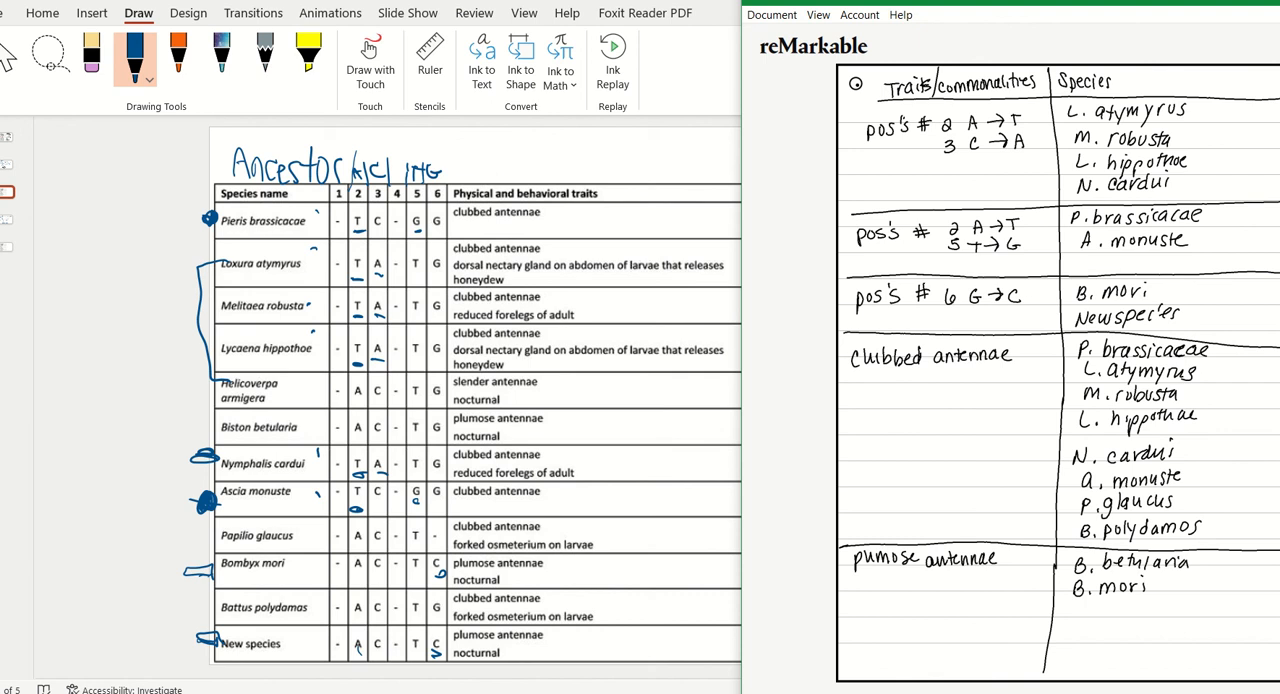
pyautogui.write('New s')
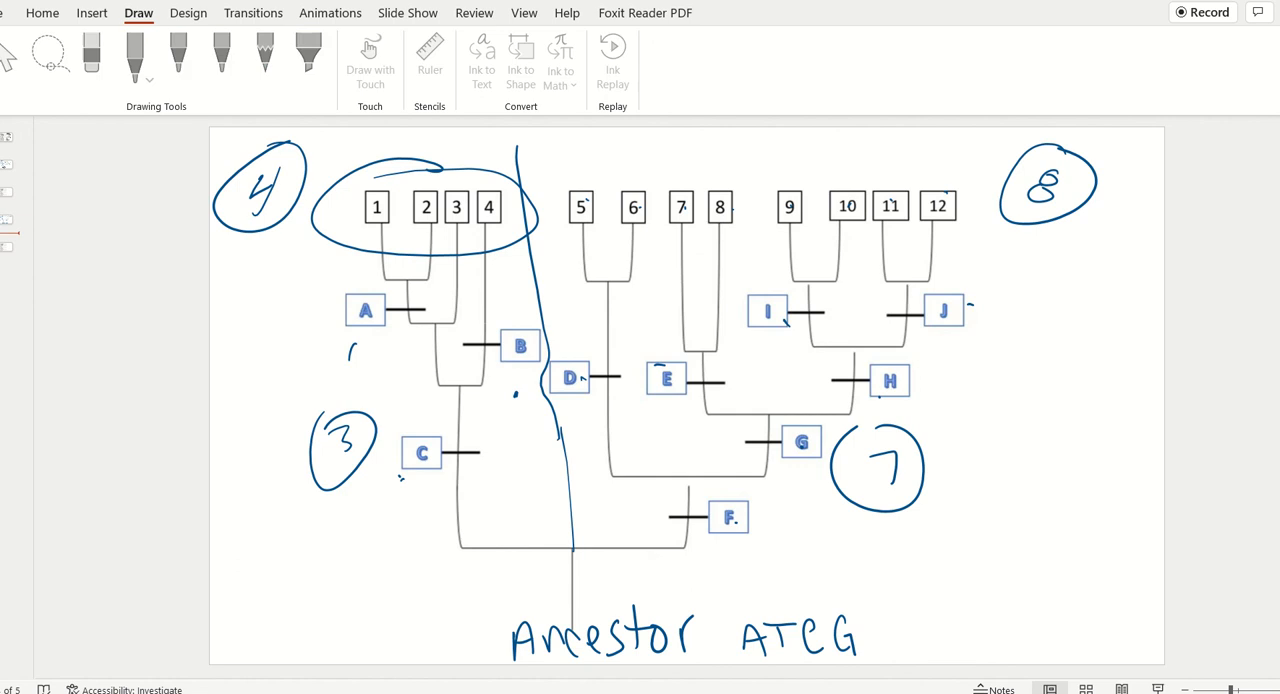
# - Ink a 'clubbed antennae' label near branch F and a leftward arrow along the base branch
pyautogui.click(136, 56)
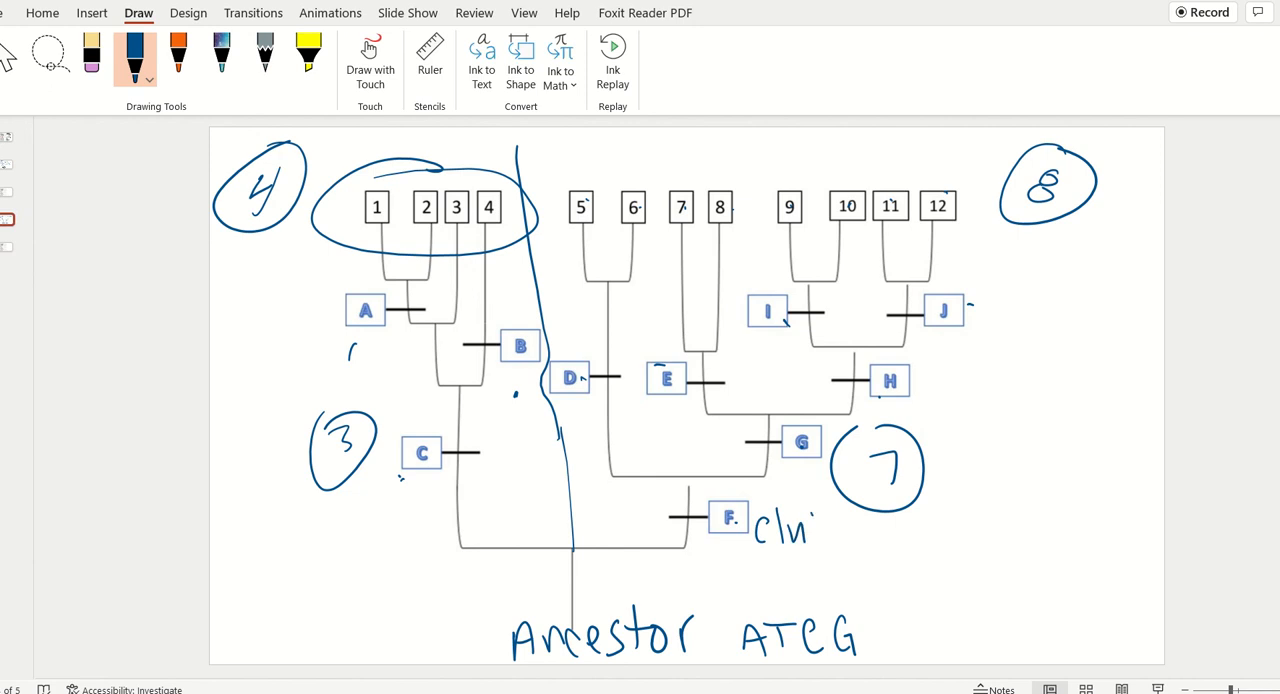
pyautogui.moveTo(790, 524); pyautogui.dragTo(896, 544)
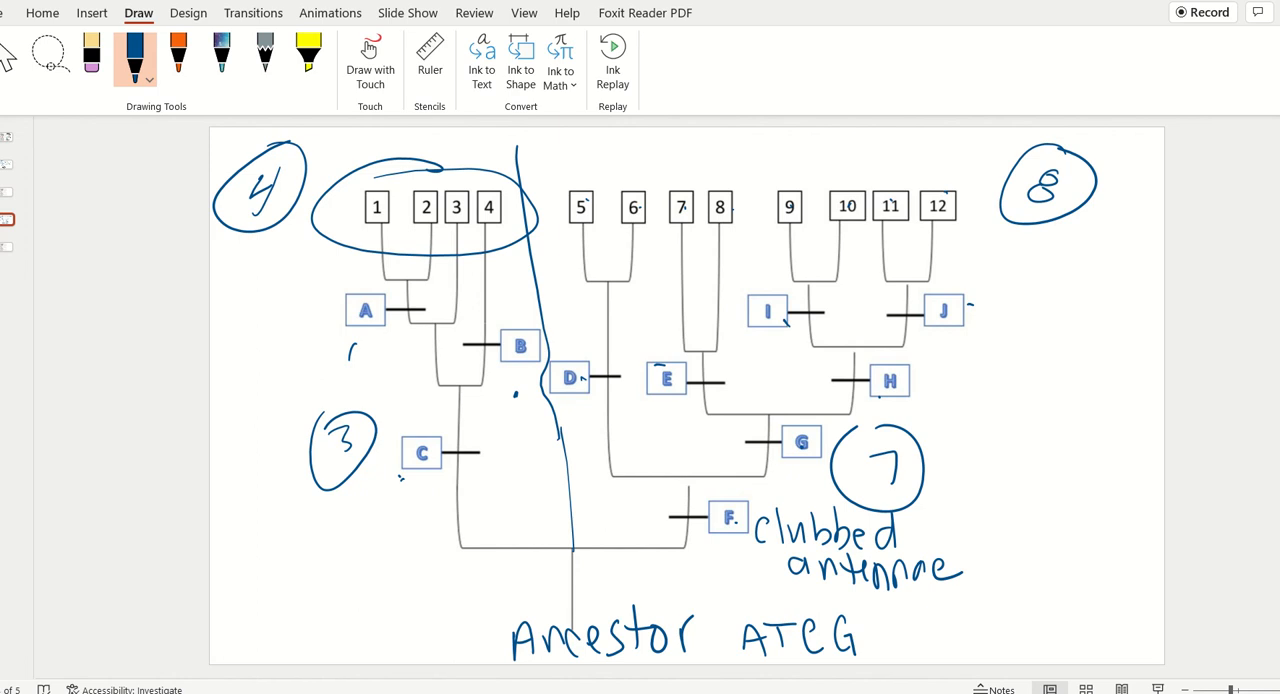
pyautogui.moveTo(736, 578); pyautogui.dragTo(460, 578)
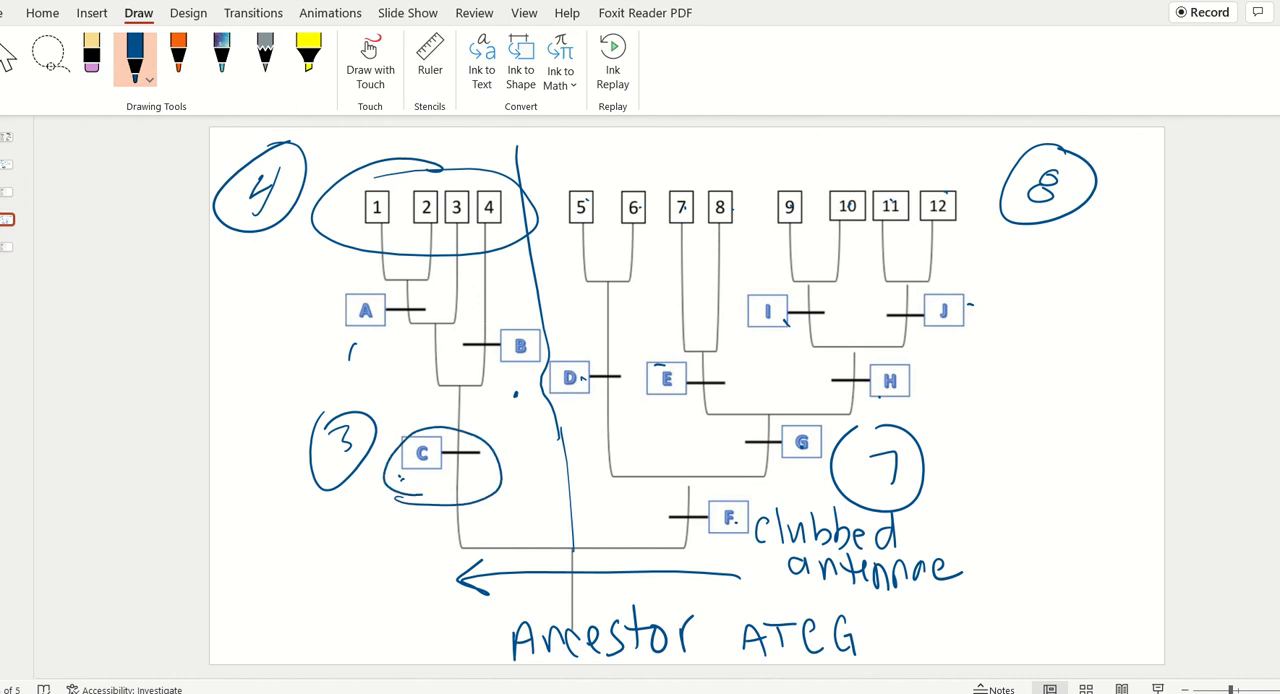
pyautogui.moveTo(384, 470); pyautogui.dragTo(500, 486)
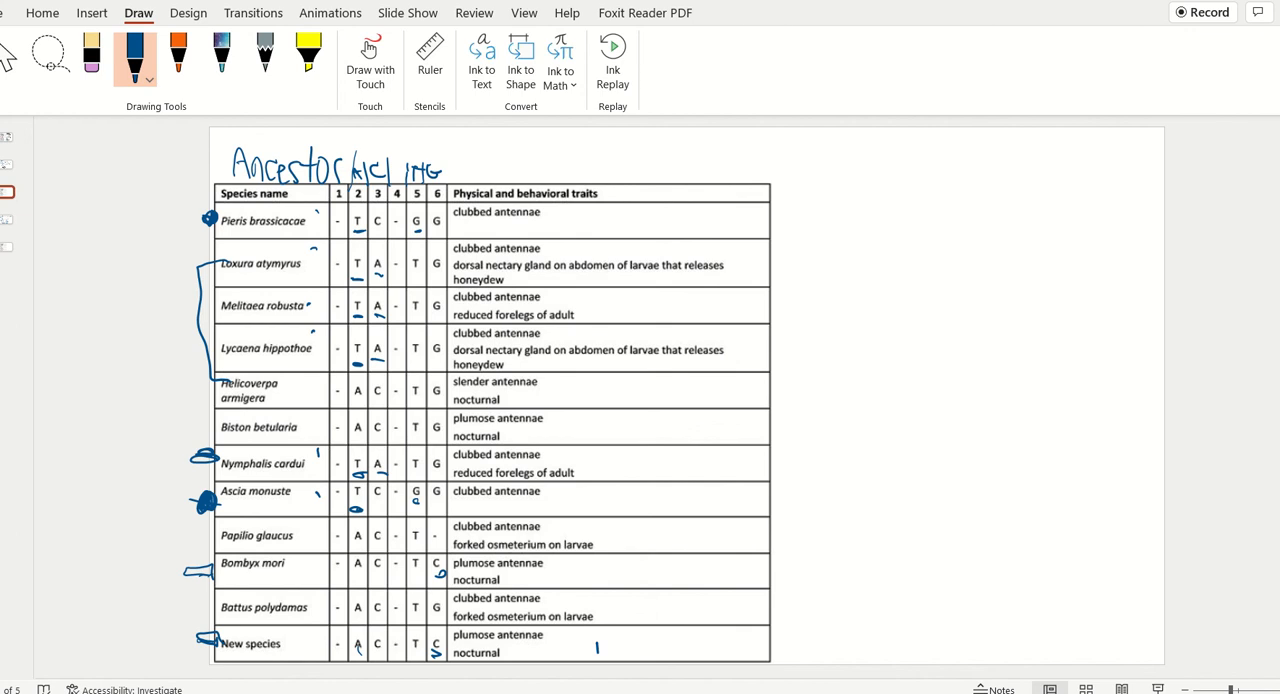
# - Circle box C on the tree beside the circled 3
pyautogui.moveTo(584, 584); pyautogui.dragTo(600, 580)
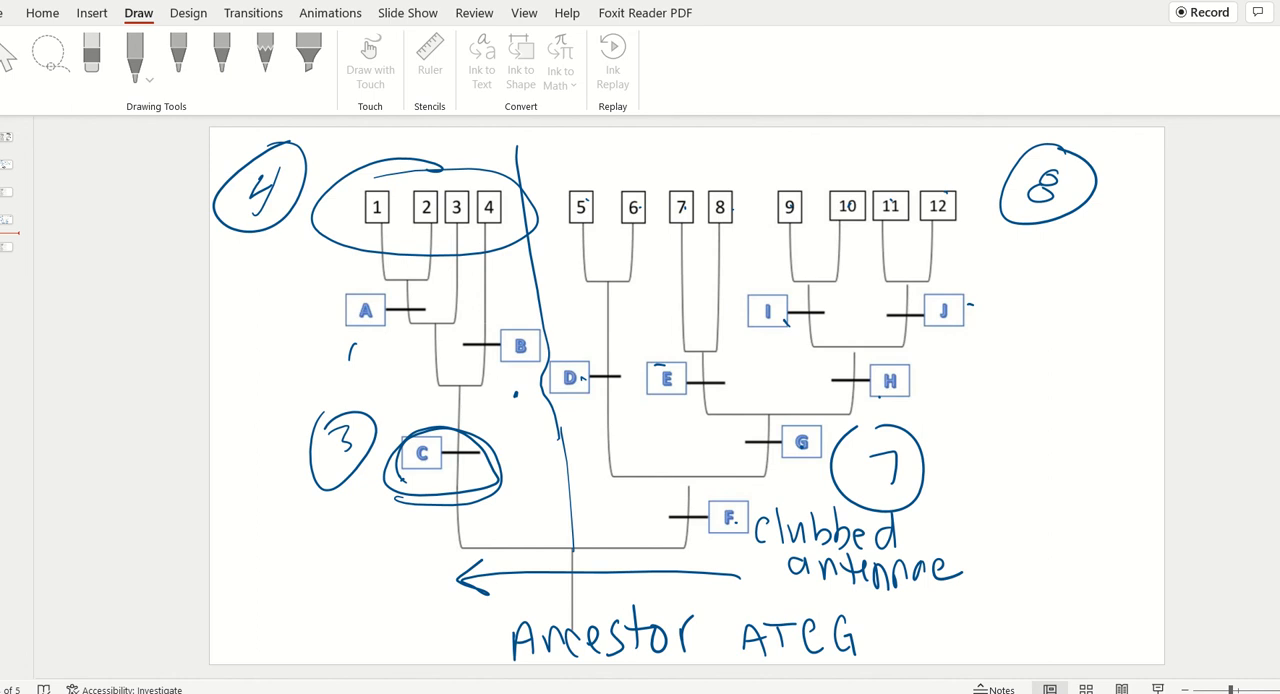
pyautogui.click(1210, 12)
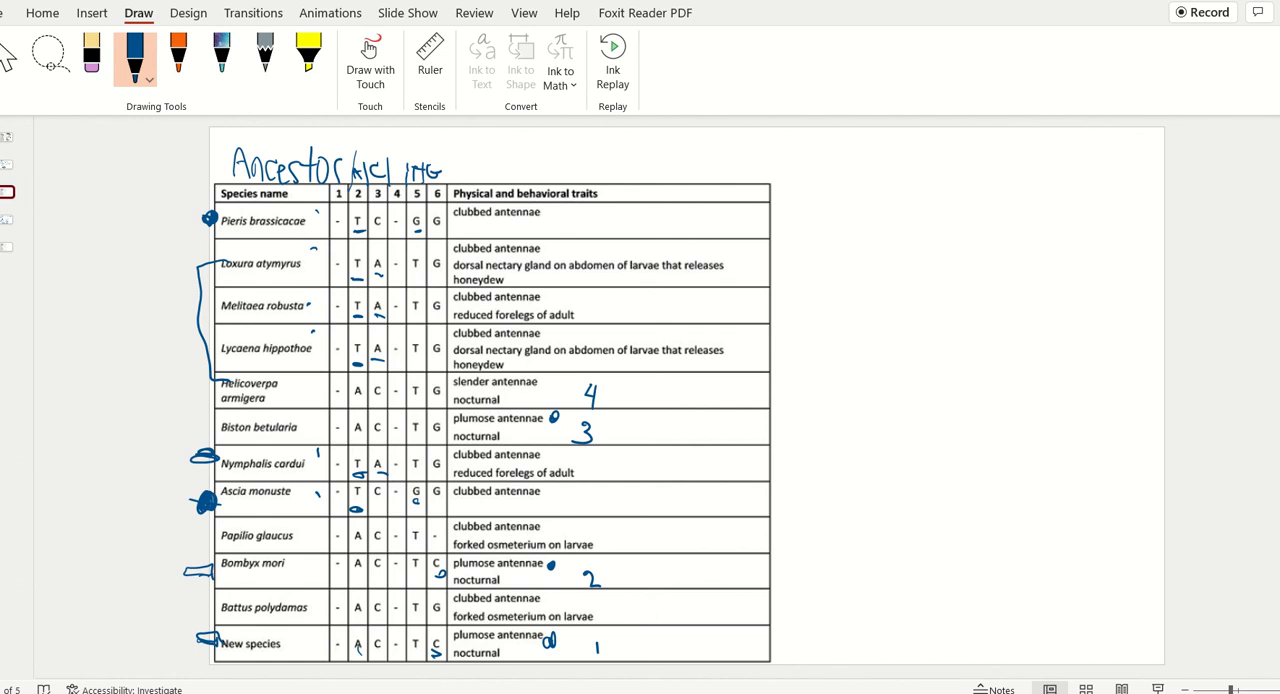
# - Loop the last-column values for Bombyx mori, Battus polydamas and New species
pyautogui.moveTo(436, 560); pyautogui.dragTo(436, 664)
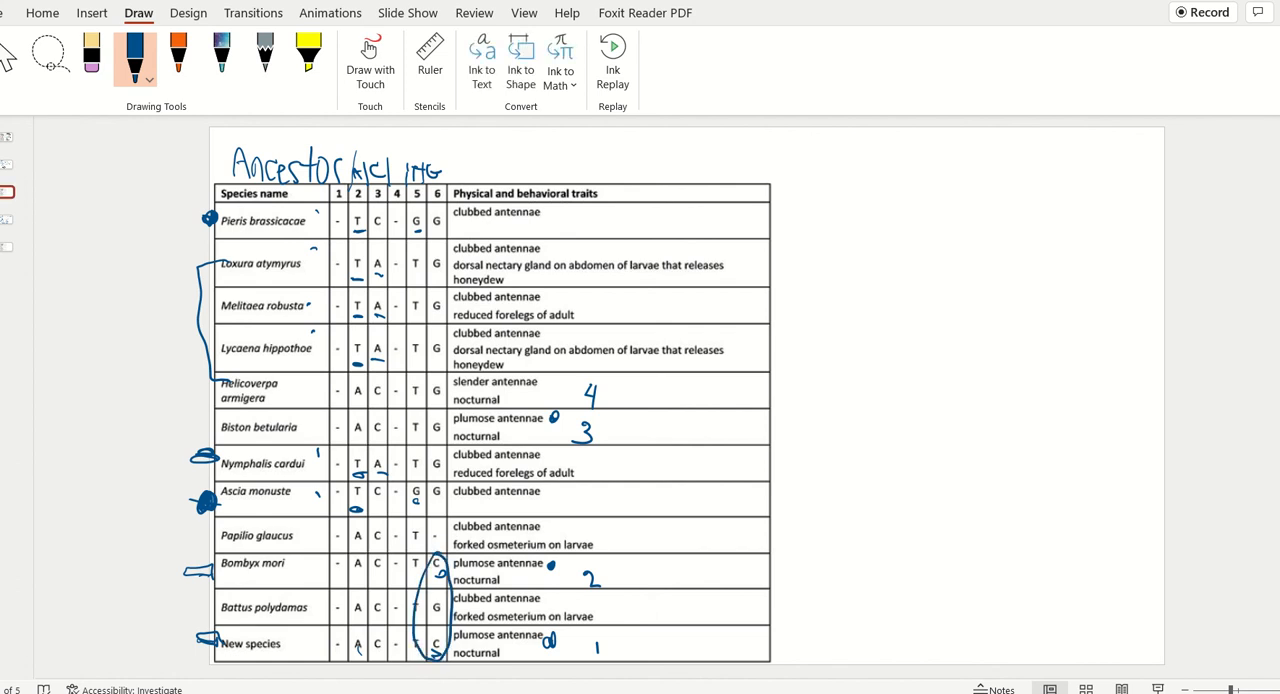